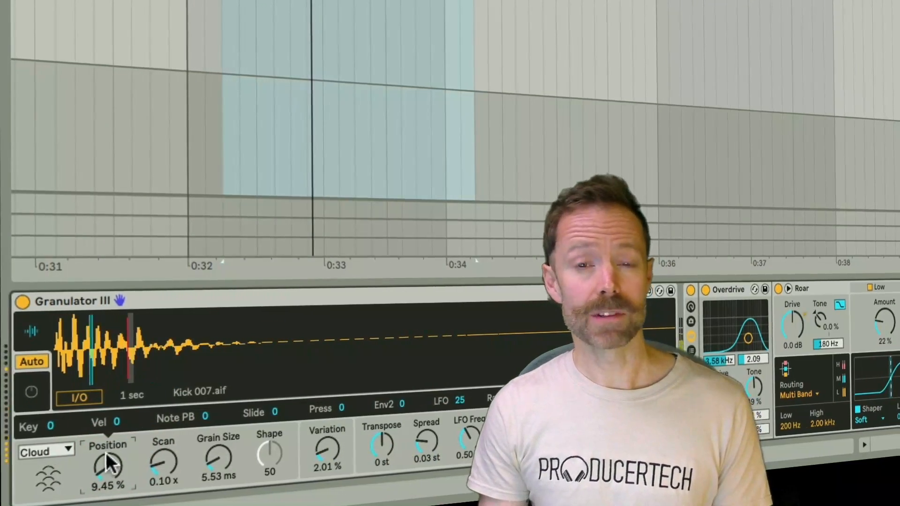
Lower Kick 007's grain Position in Granulator III from 9.45% to about 4.72%
left_click_drag(108, 465, 108, 476)
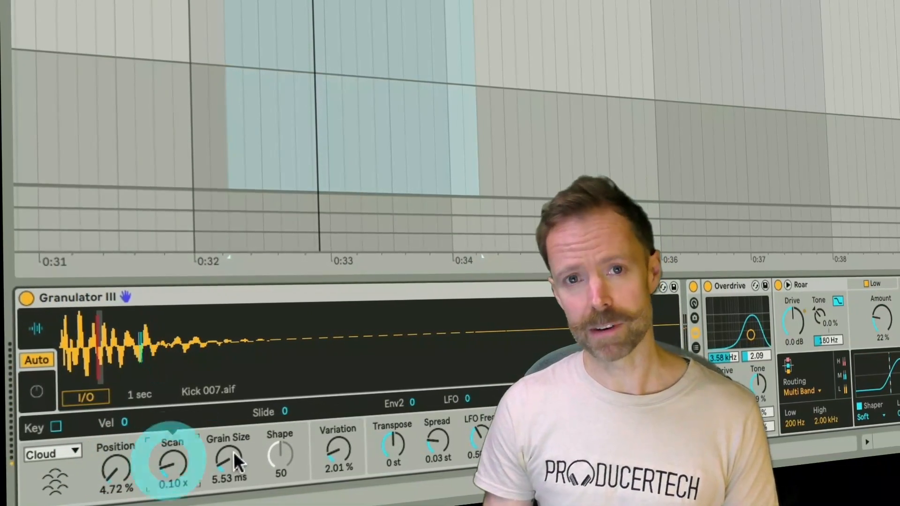
left_click_drag(234, 460, 234, 437)
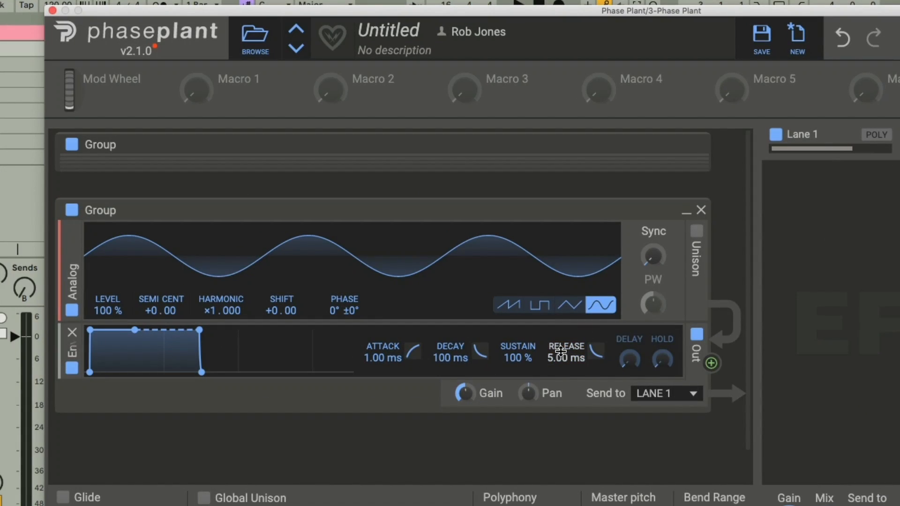
left_click(538, 305)
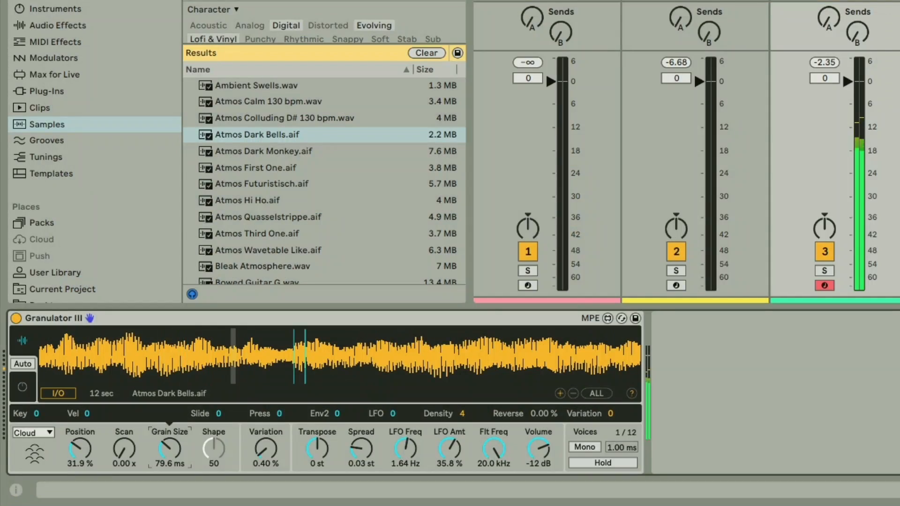
Reduce the Atmos Dark Bells grain size from 79.6 ms to 69.2 ms
left_click_drag(168, 448, 166, 453)
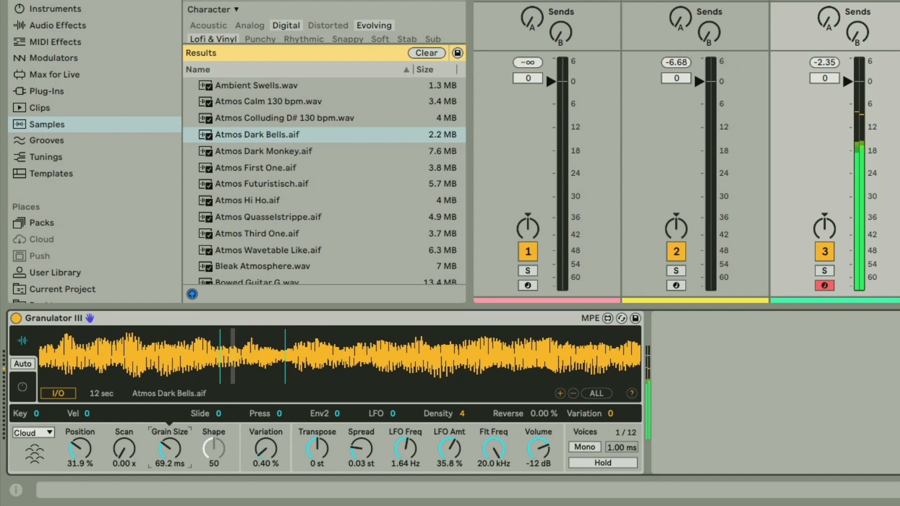
left_click_drag(168, 447, 168, 413)
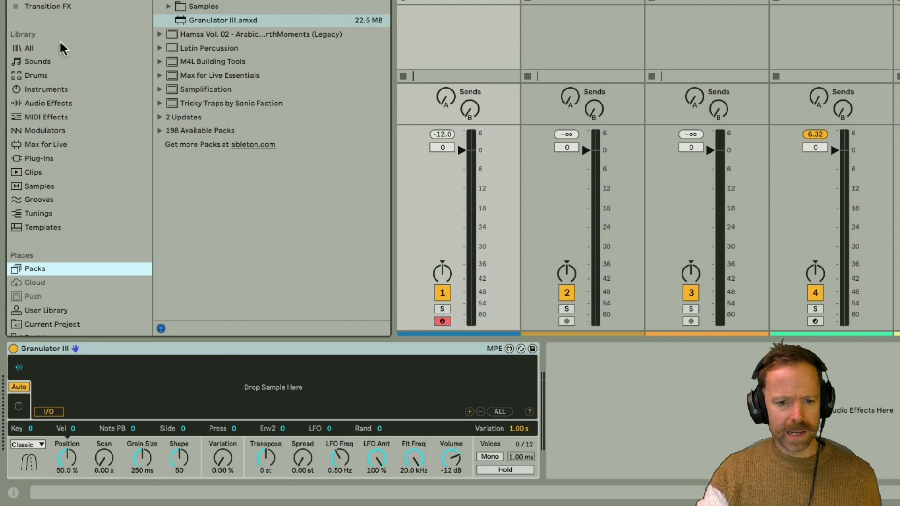
Load Kick 007.aif from the Drums Kick browser into Granulator III with Position at 0%
left_click(35, 75)
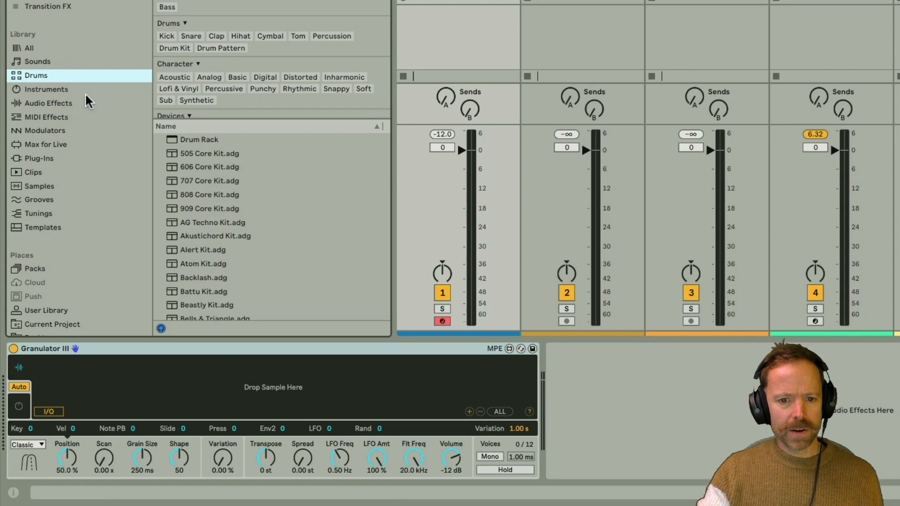
left_click(167, 36)
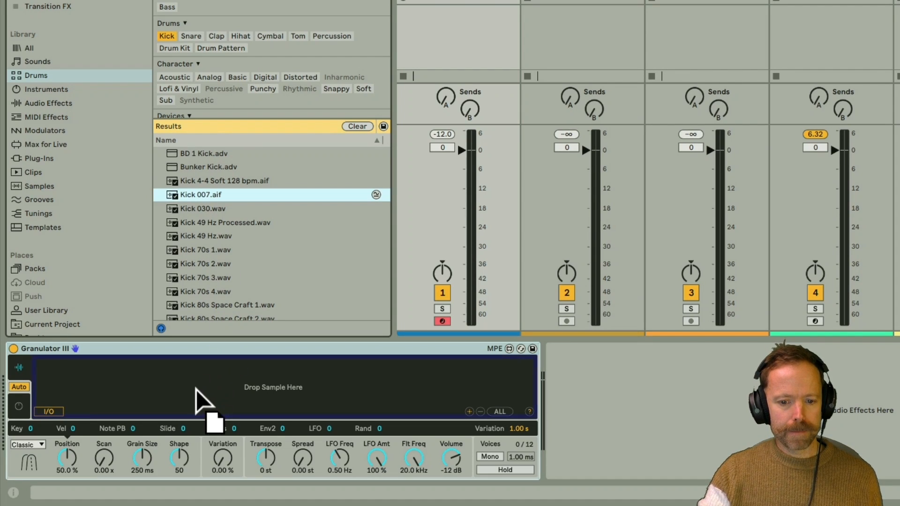
left_click_drag(200, 195, 273, 386)
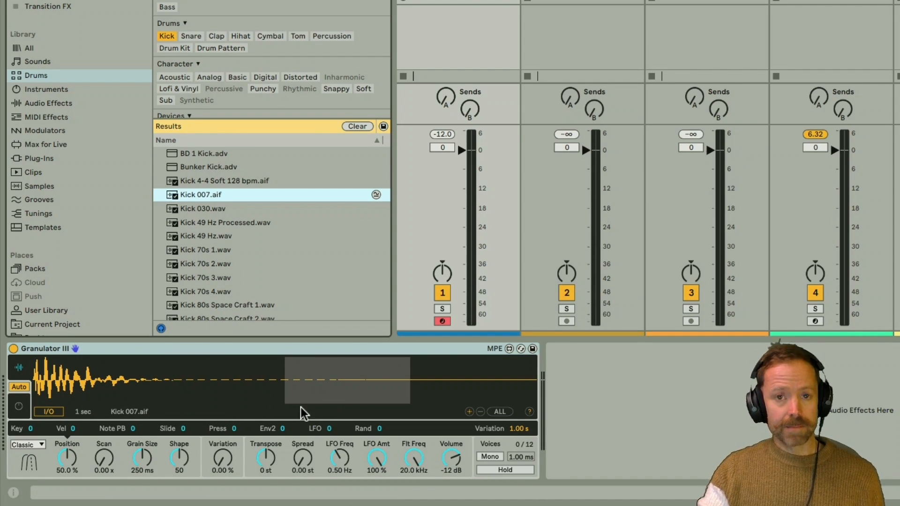
left_click(347, 382)
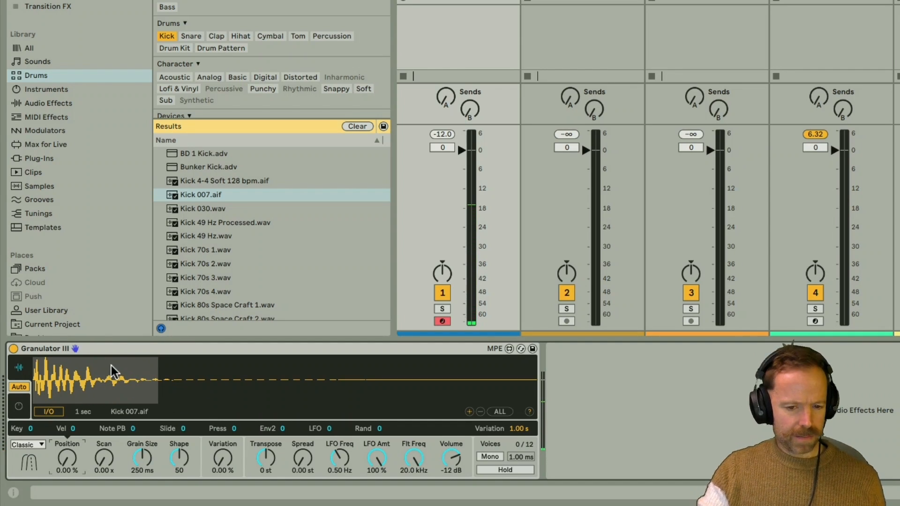
mouse_move(112, 368)
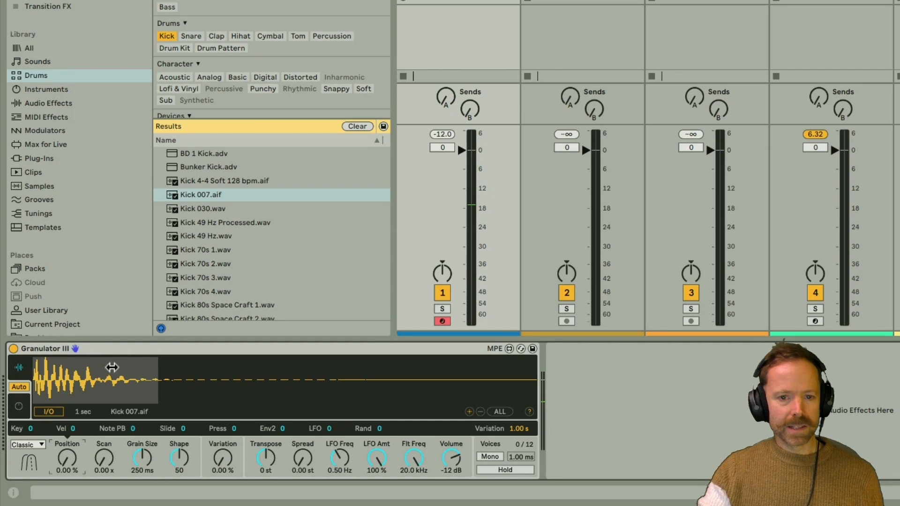
mouse_move(97, 371)
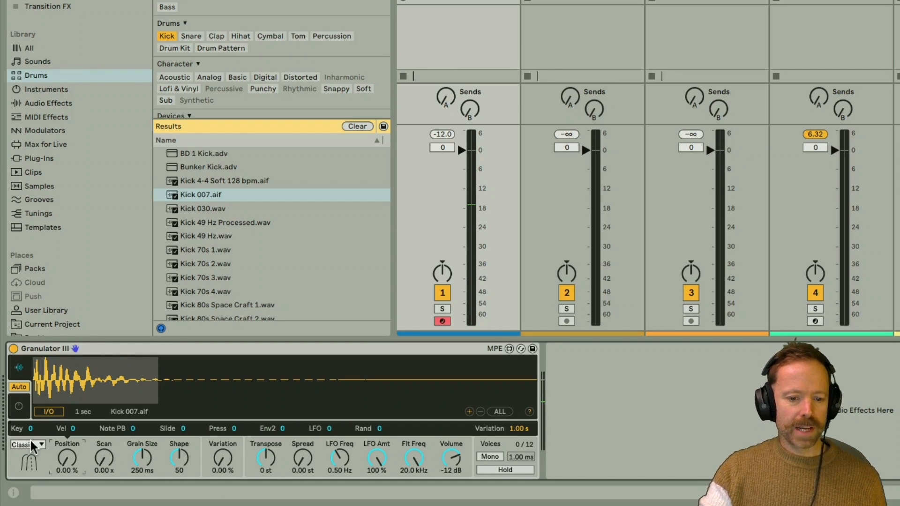
Raise track 1 volume to -1.76 dB and lower grain Shape to 24
left_click(24, 444)
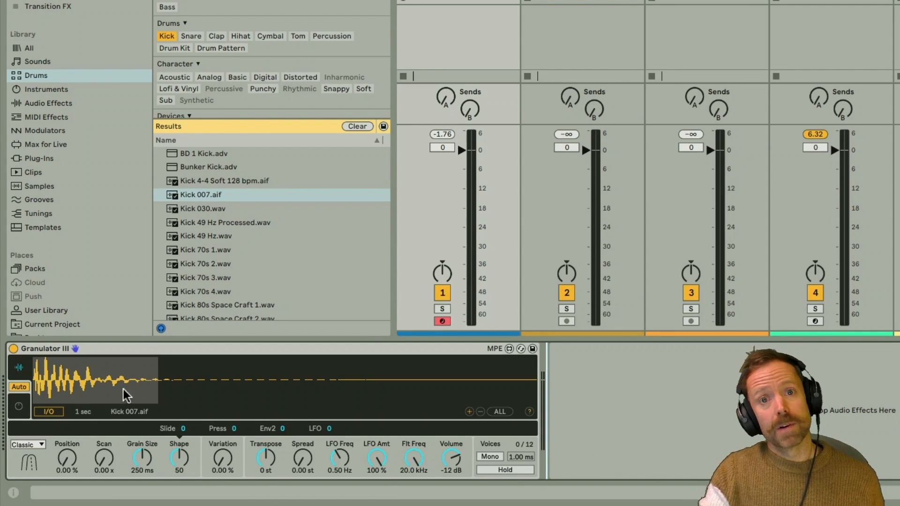
mouse_move(118, 384)
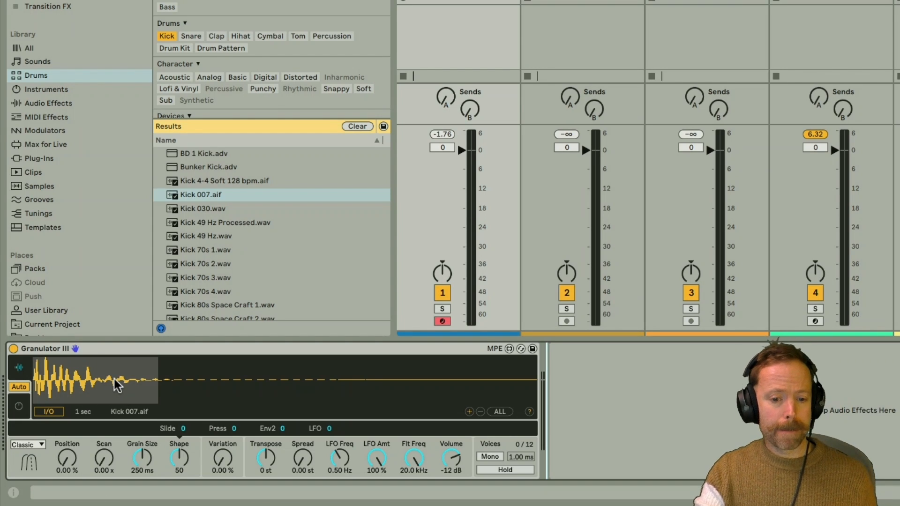
mouse_move(46, 386)
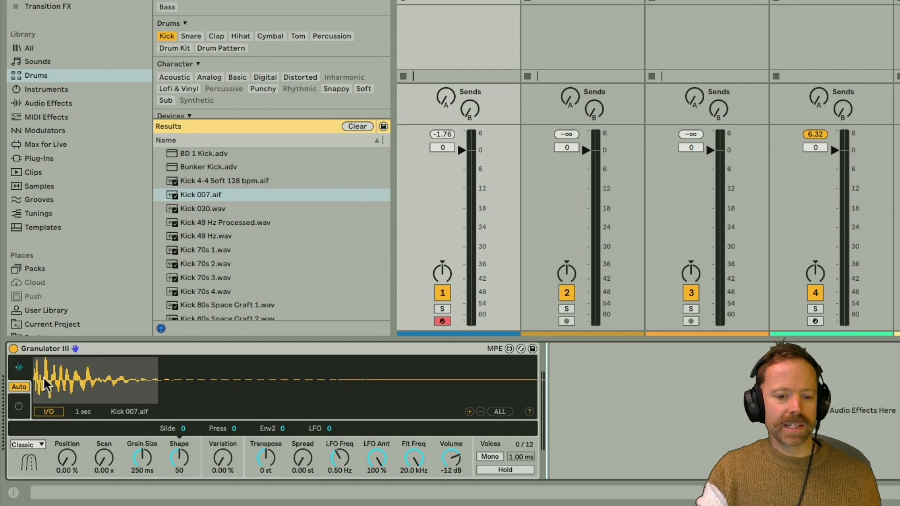
mouse_move(75, 398)
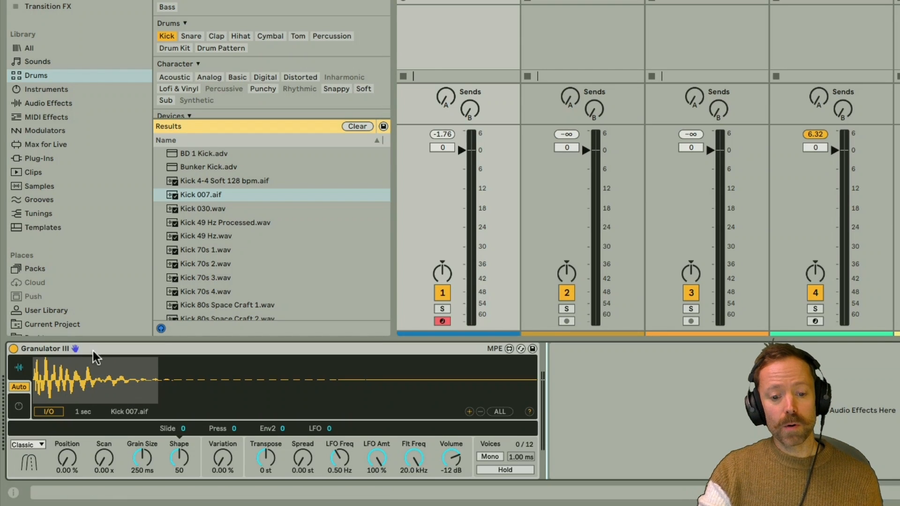
mouse_move(159, 400)
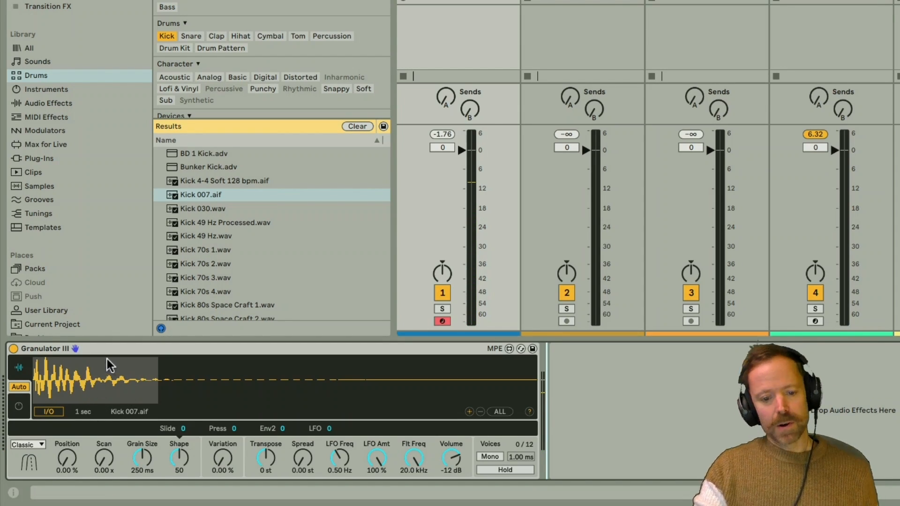
mouse_move(181, 465)
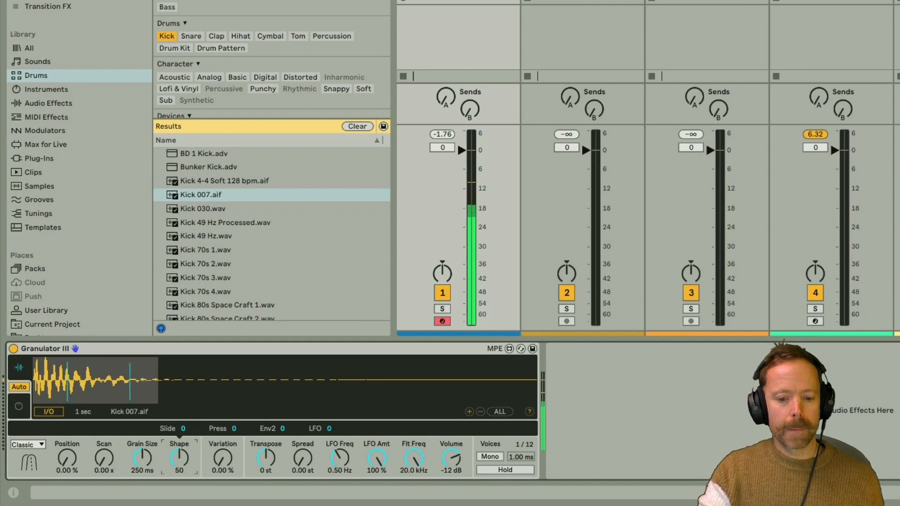
left_click_drag(178, 456, 178, 471)
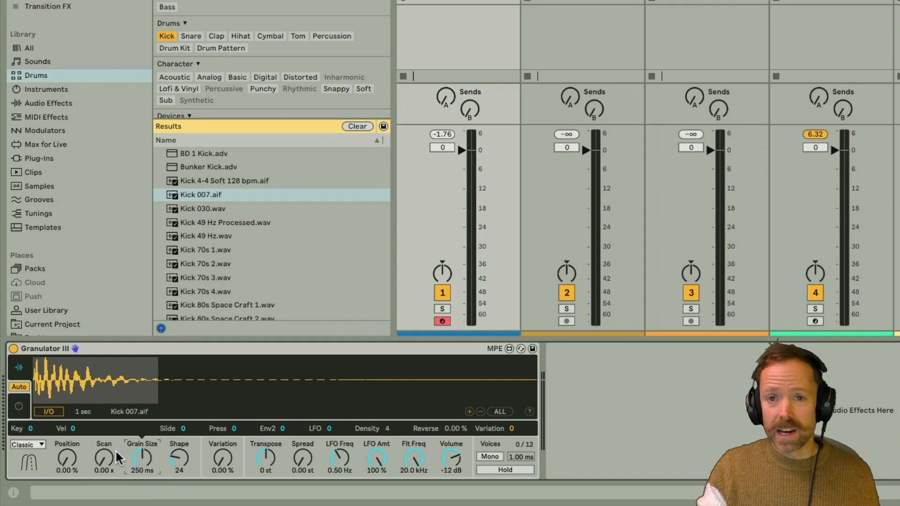
mouse_move(164, 462)
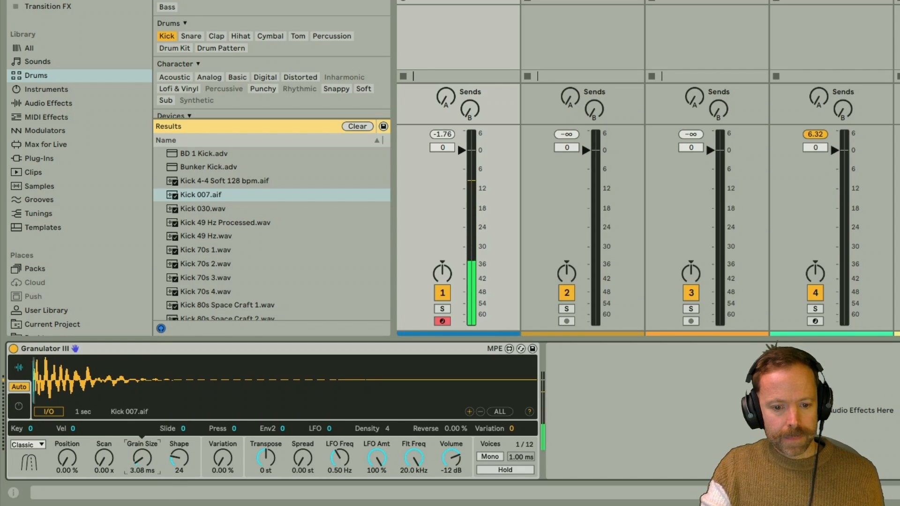
Lengthen the kick's tiny grains up to about 19.1 ms
left_click_drag(141, 456, 140, 437)
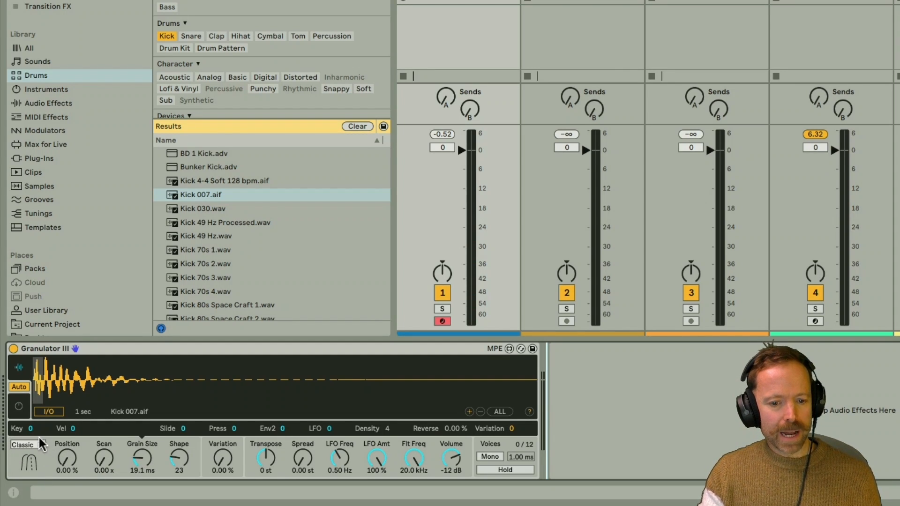
mouse_move(152, 479)
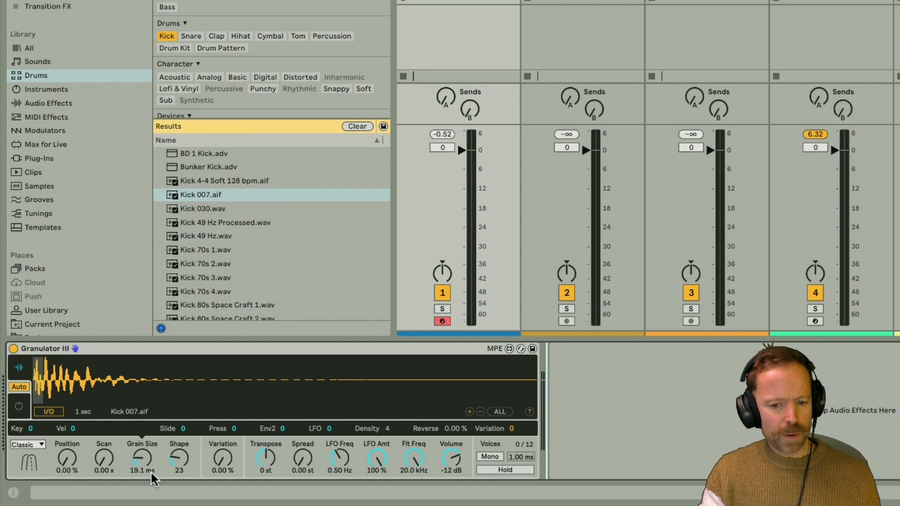
mouse_move(43, 348)
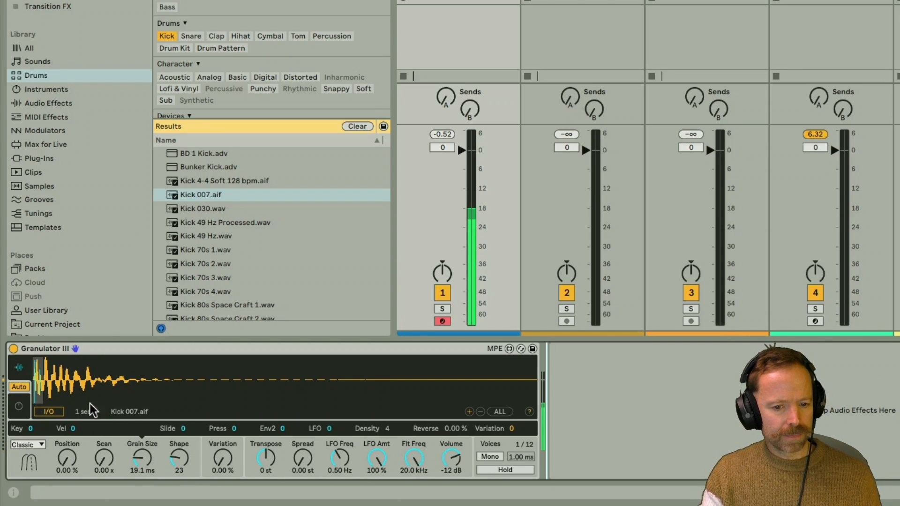
Switch Granulator III's mode to Loop, then to Cloud
left_click(26, 444)
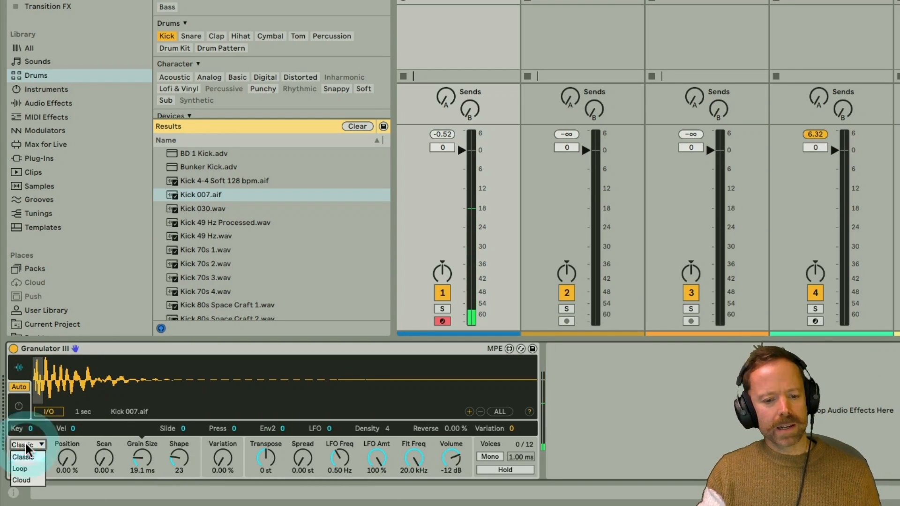
left_click(20, 468)
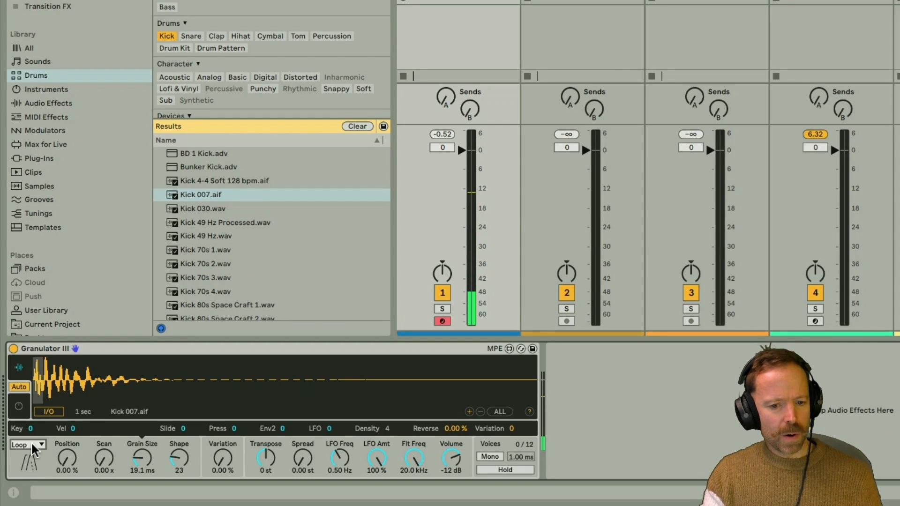
left_click(23, 444)
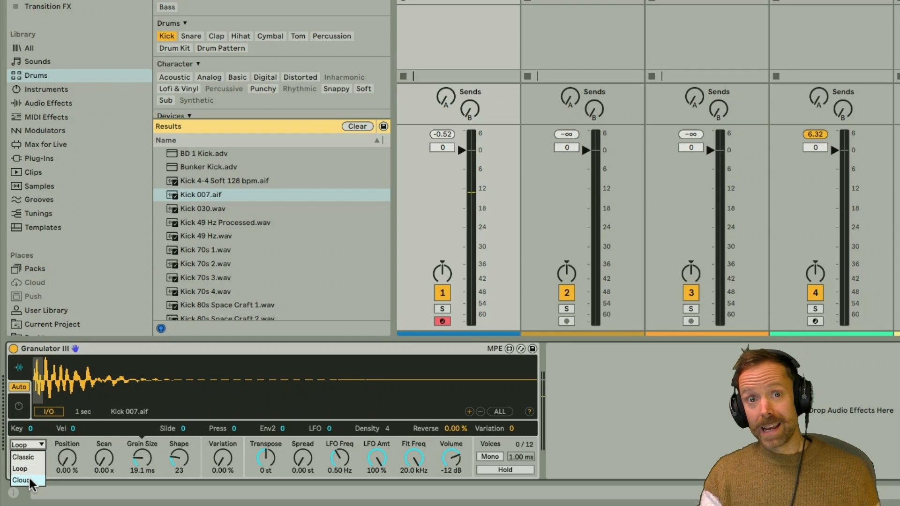
left_click(23, 480)
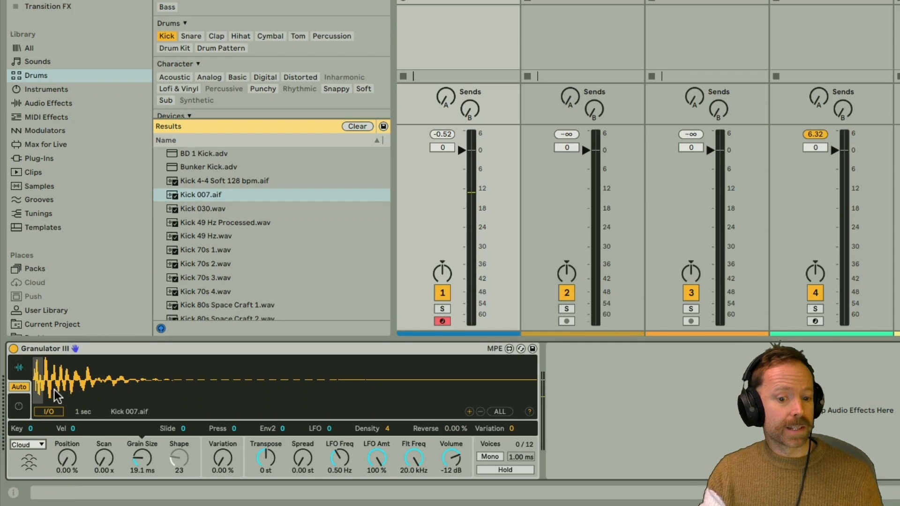
mouse_move(92, 373)
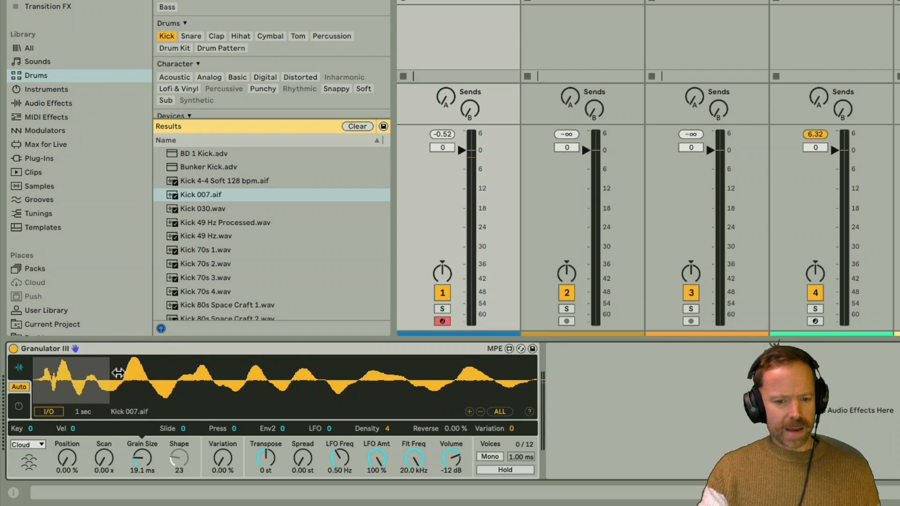
mouse_move(66, 376)
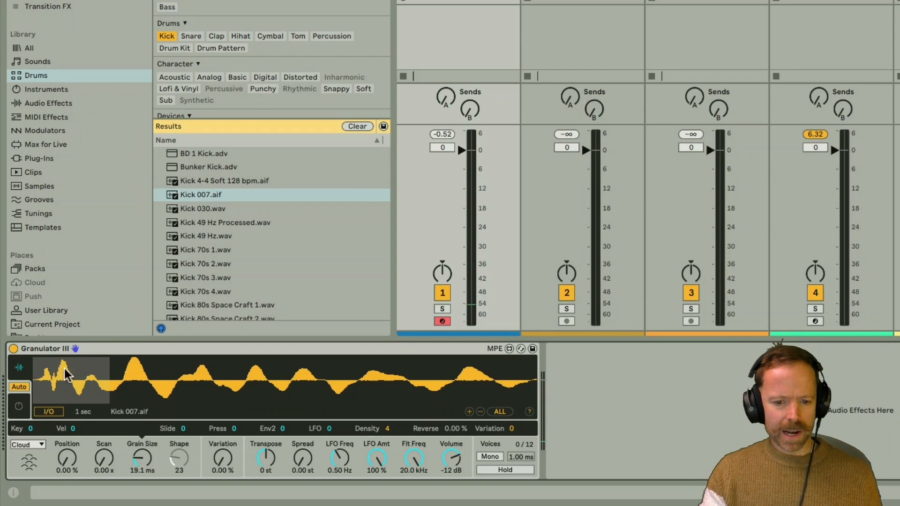
mouse_move(158, 410)
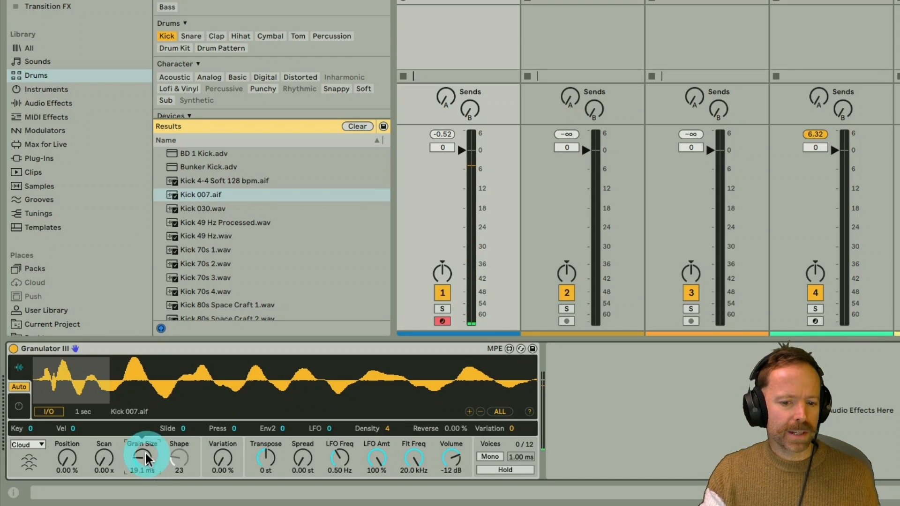
Adjust the Cloud-mode Grain Size knob until it reads 2.50 ms
left_click_drag(141, 453, 141, 459)
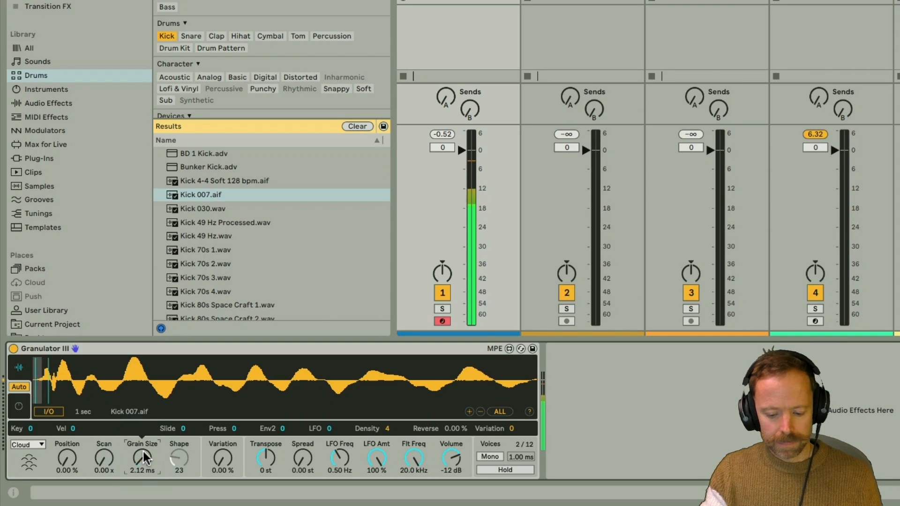
left_click_drag(143, 456, 142, 447)
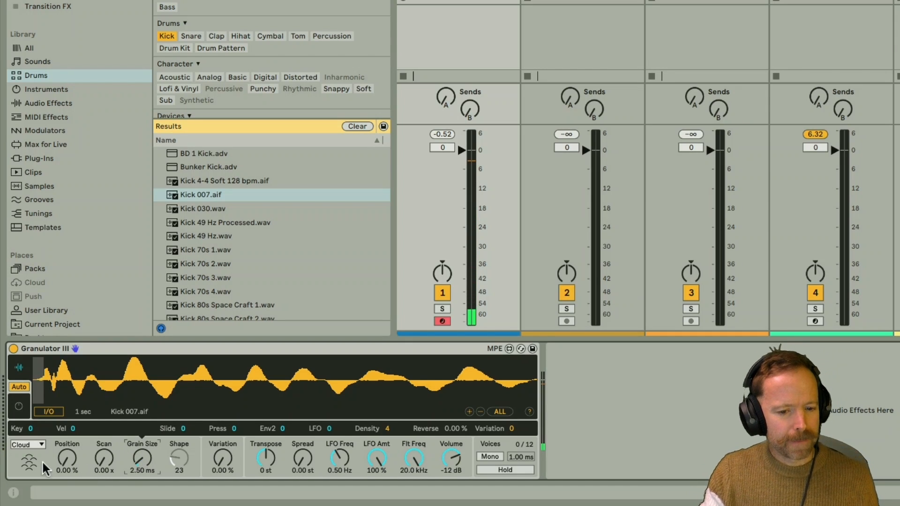
Try Classic mode with a shifted Position, then return to Cloud with Position at 0%
left_click(27, 444)
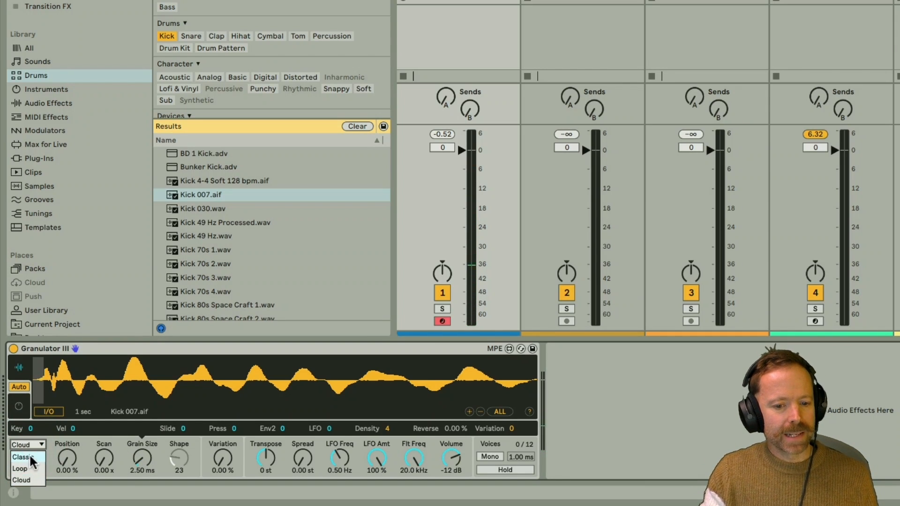
left_click(21, 457)
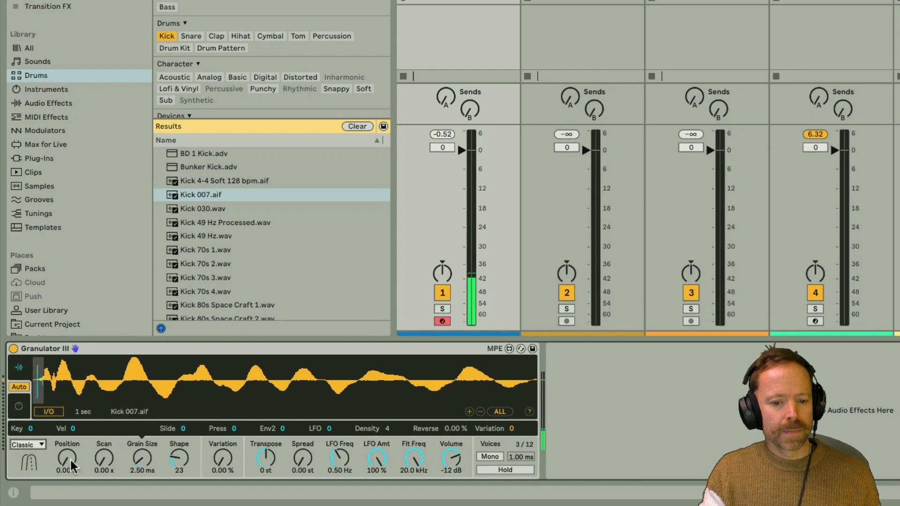
left_click_drag(67, 457, 70, 455)
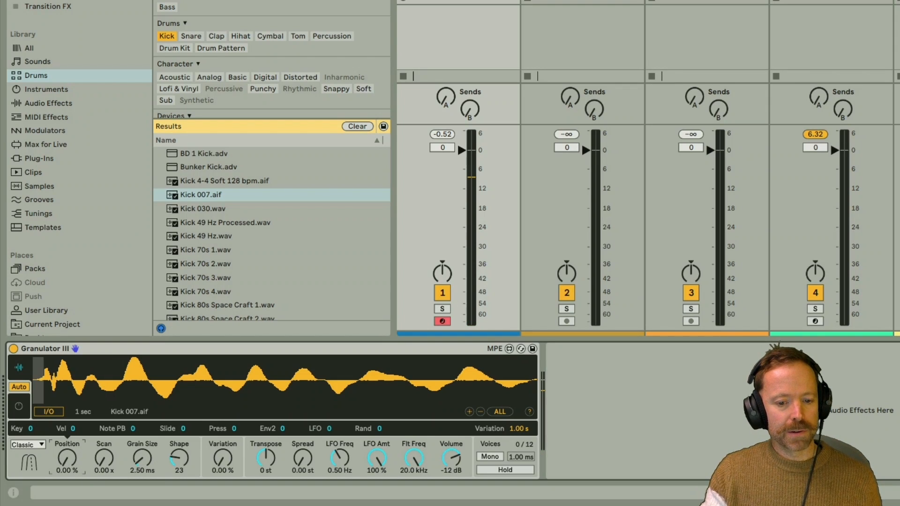
left_click(27, 444)
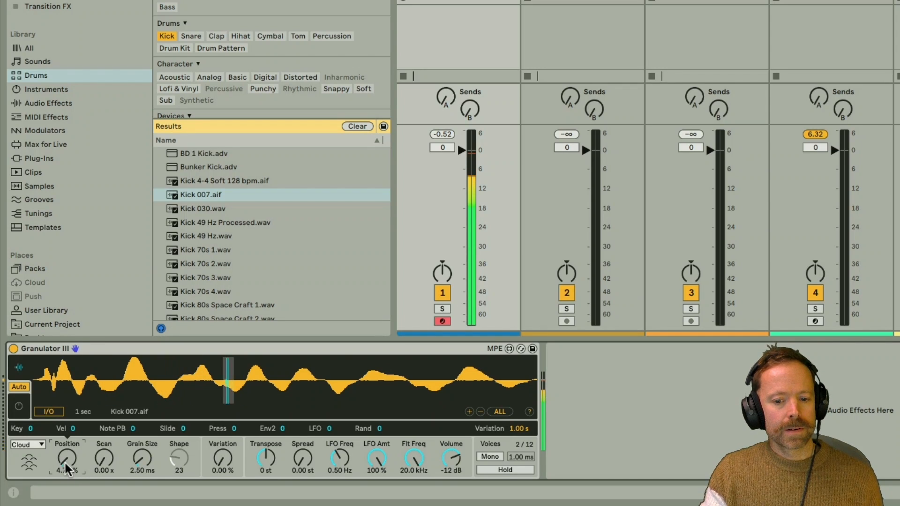
left_click_drag(66, 459, 67, 468)
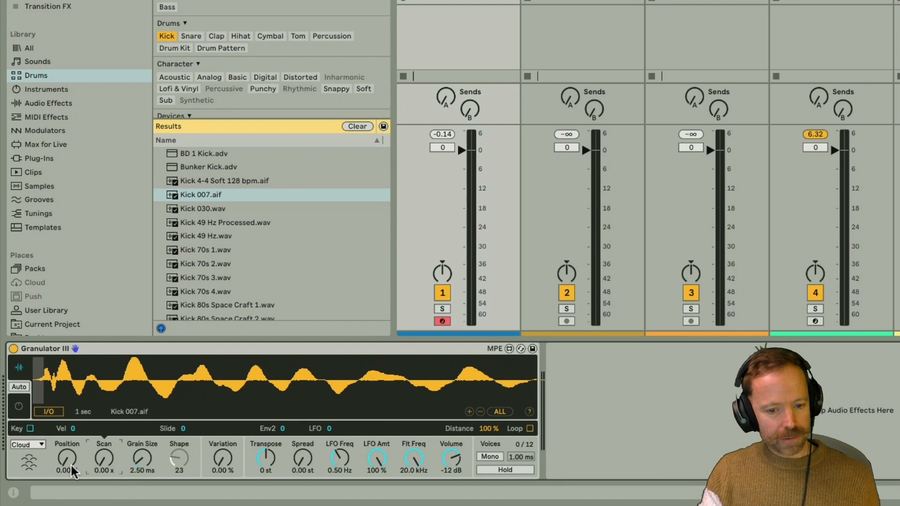
mouse_move(106, 479)
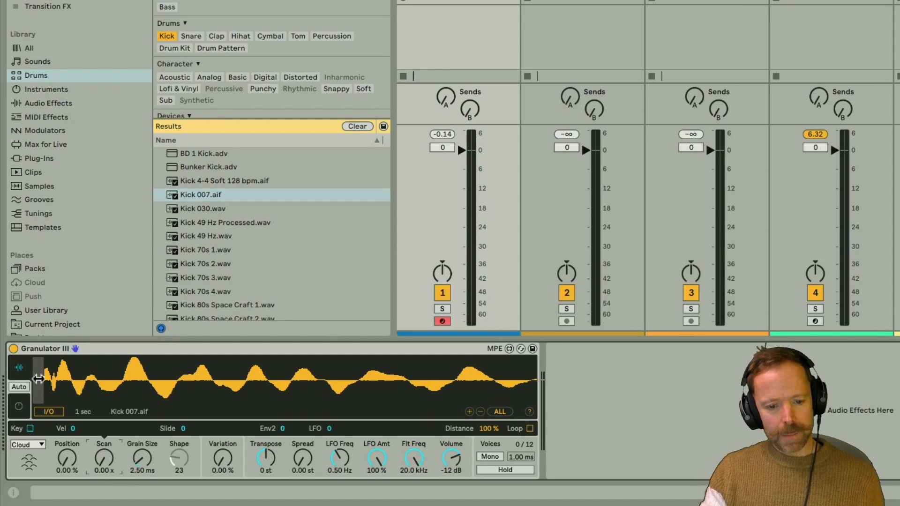
mouse_move(61, 388)
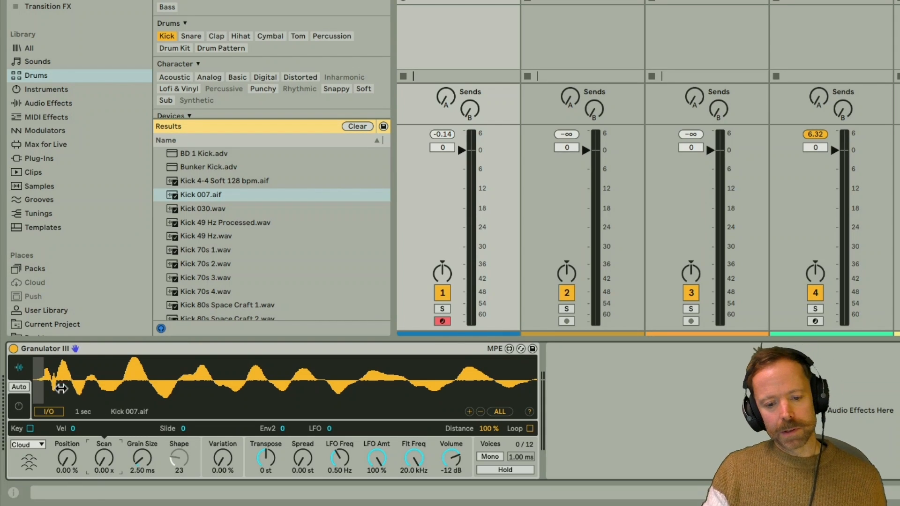
mouse_move(298, 389)
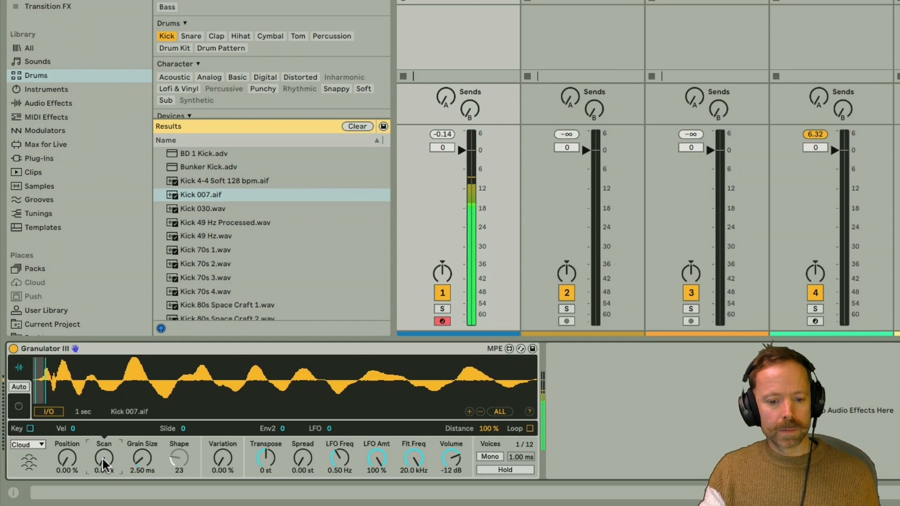
Sweep the Scan rate from 0.01x through 0.13x up to about 1.02x
left_click(104, 460)
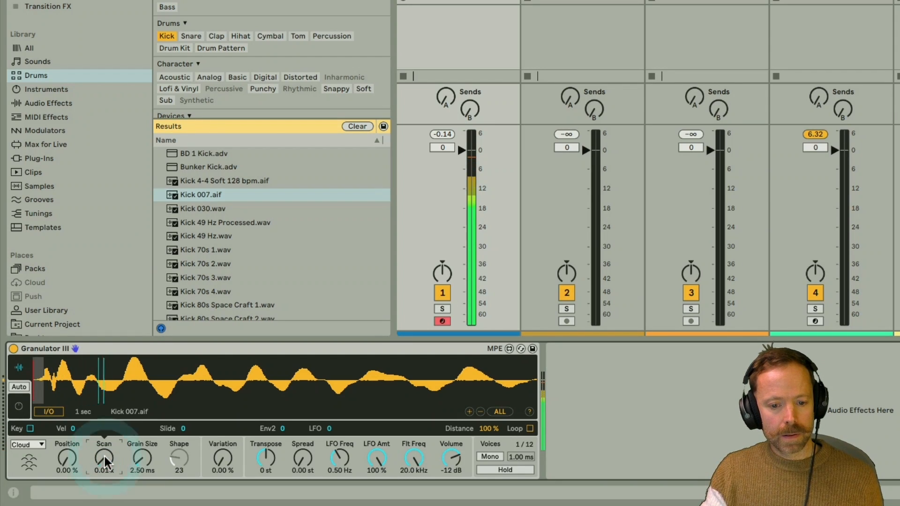
left_click_drag(104, 456, 104, 450)
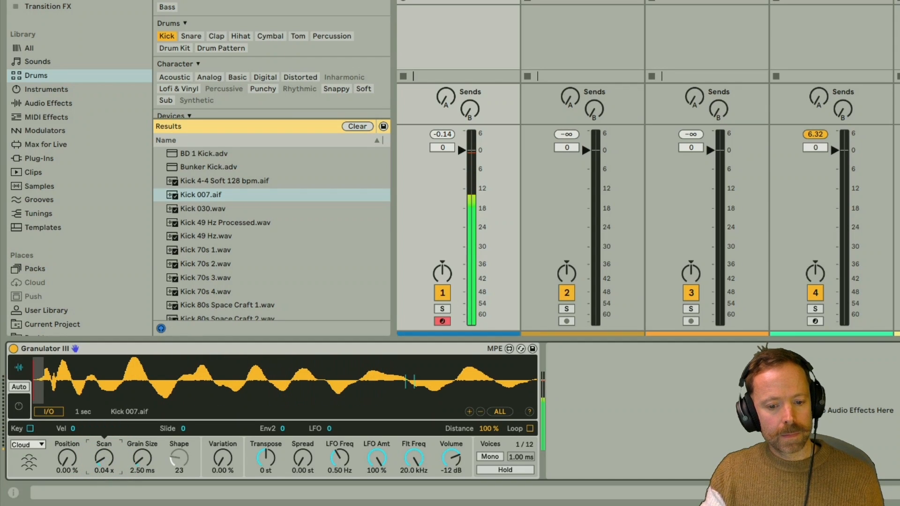
left_click_drag(104, 458, 104, 465)
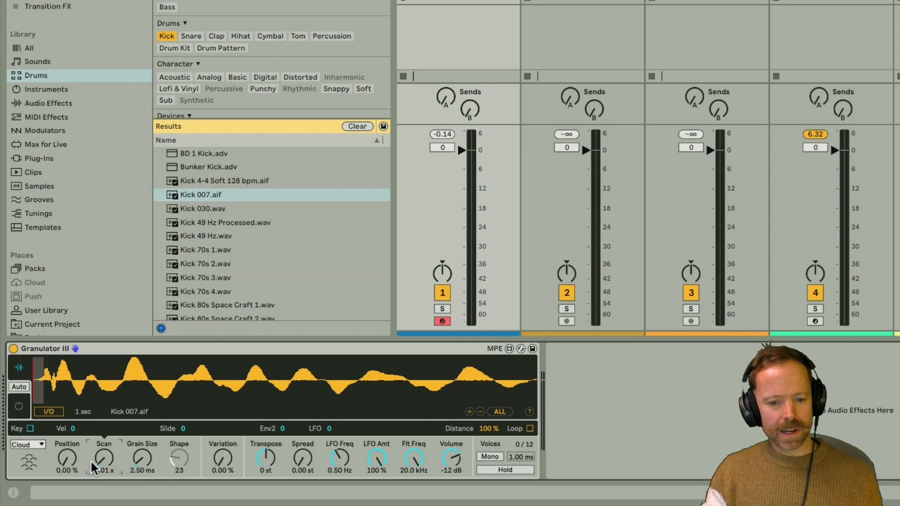
mouse_move(103, 459)
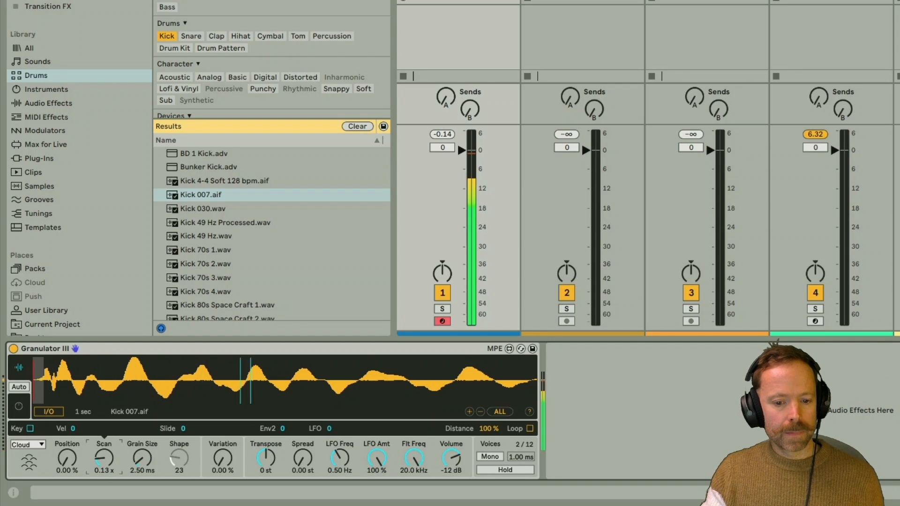
left_click_drag(104, 457, 104, 445)
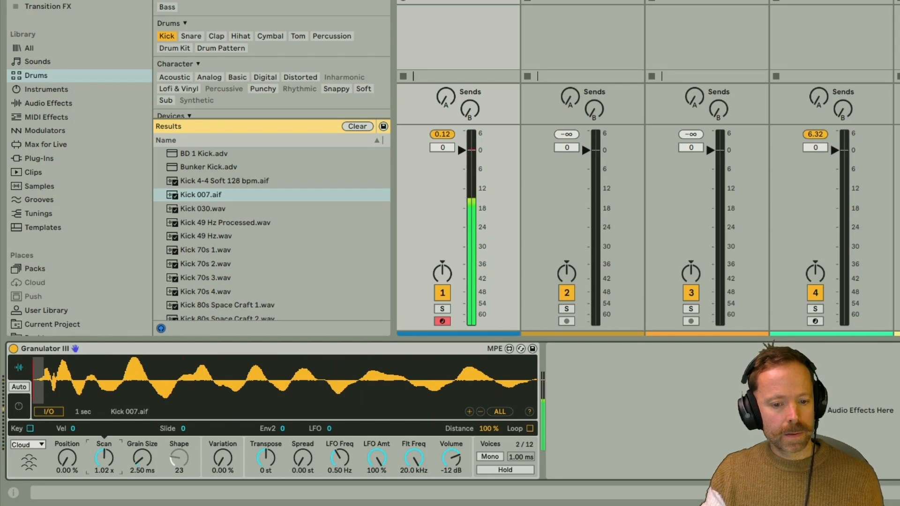
left_click_drag(104, 458, 104, 471)
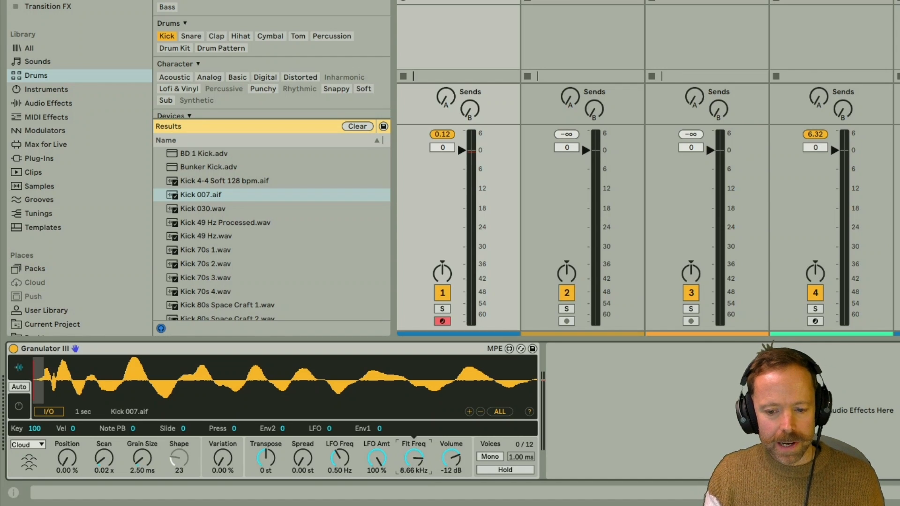
Sweep Flt Freq to 135 Hz, 500 Hz, then 20 kHz, and raise Spread to 0.45 st
left_click_drag(414, 458, 414, 476)
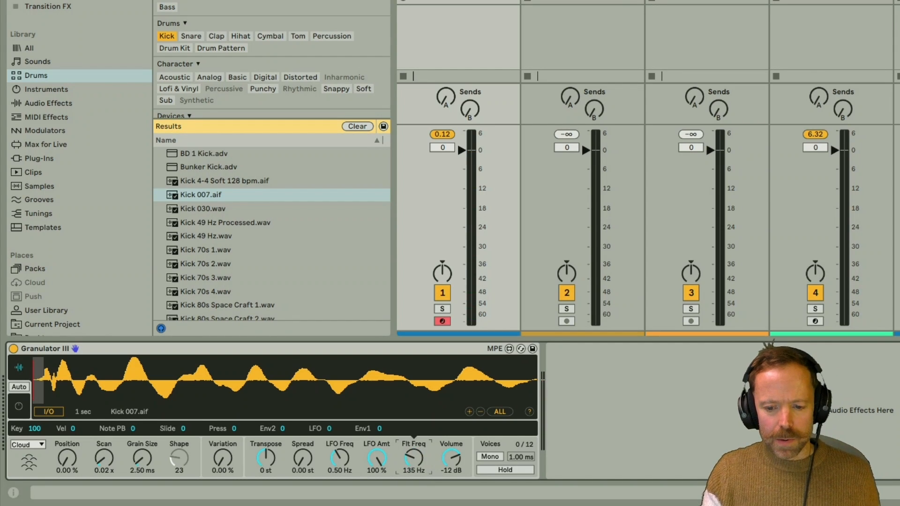
left_click_drag(414, 459, 413, 442)
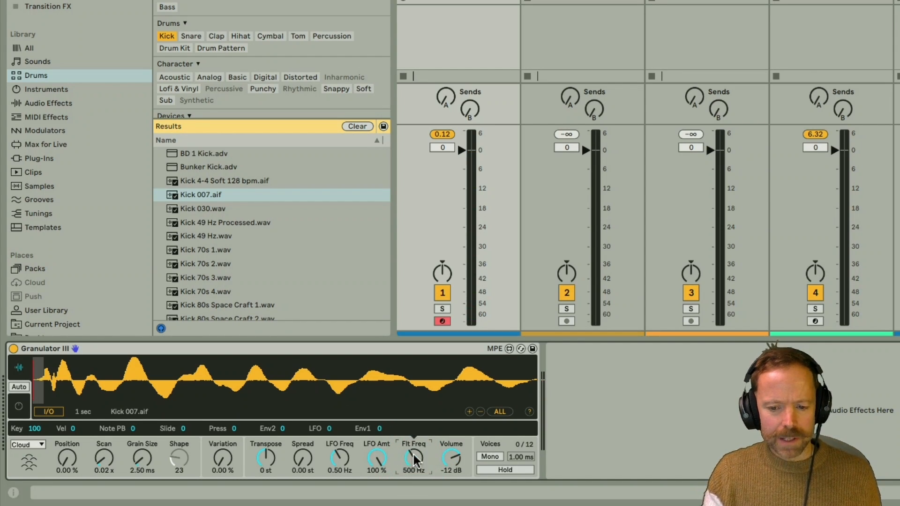
left_click_drag(414, 459, 414, 436)
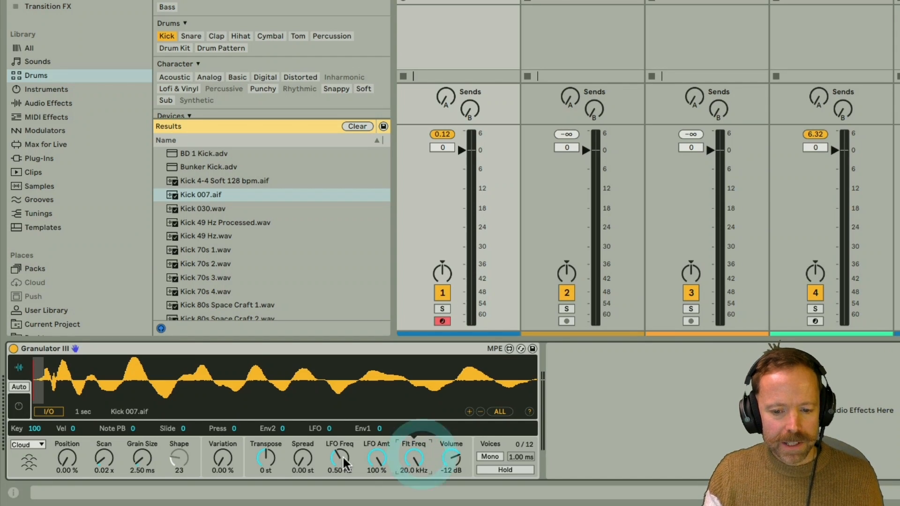
mouse_move(316, 459)
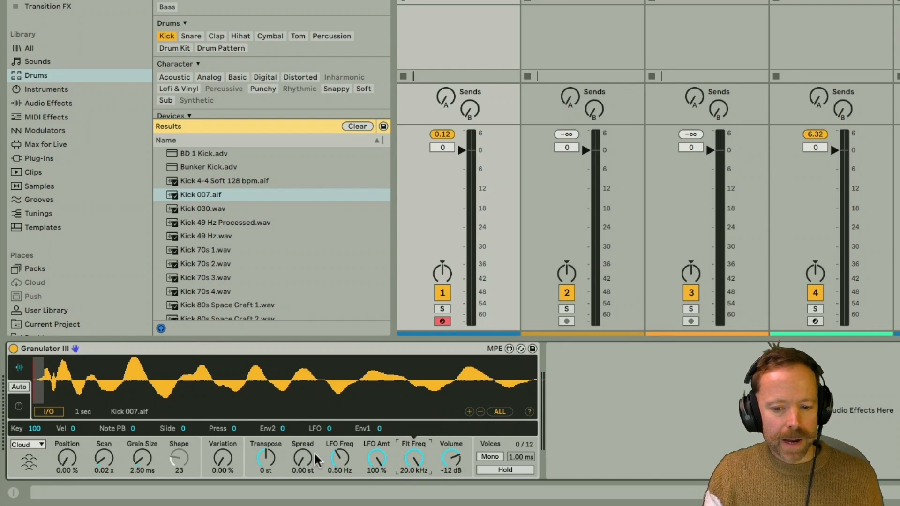
mouse_move(304, 468)
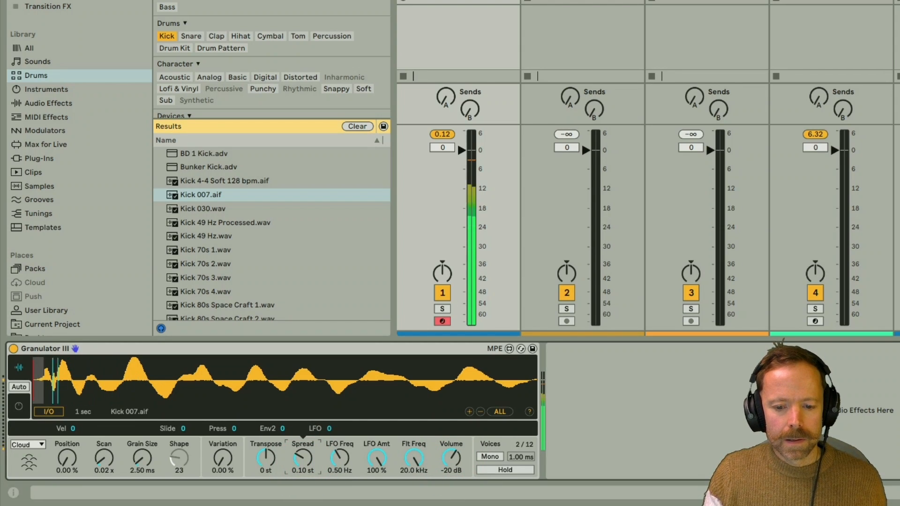
left_click_drag(302, 456, 301, 436)
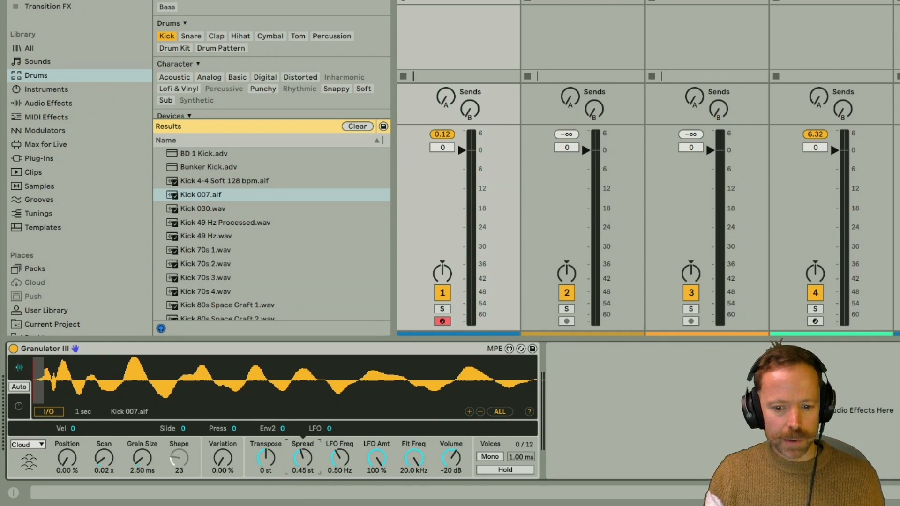
left_click_drag(302, 453, 303, 465)
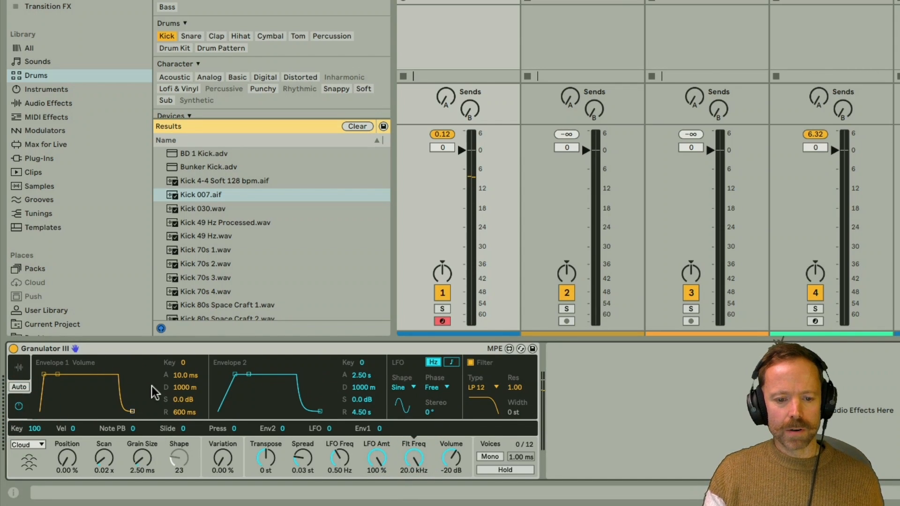
mouse_move(261, 393)
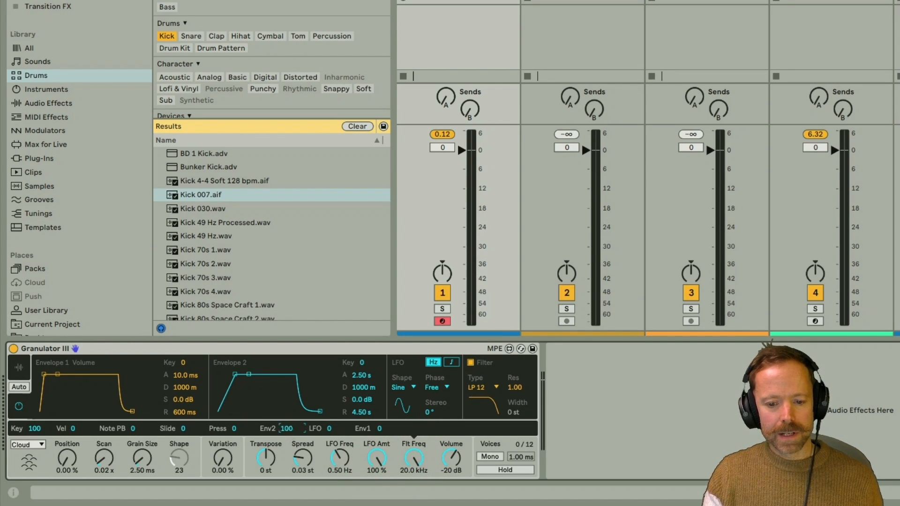
mouse_move(415, 459)
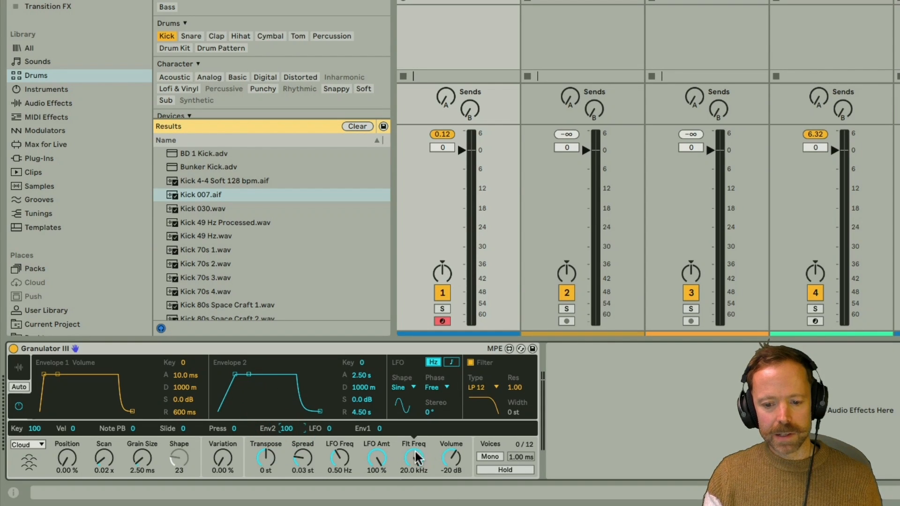
Drop the filter cutoff to 237 Hz and set Envelope 2 sustain to -inf dB
left_click_drag(414, 459, 413, 467)
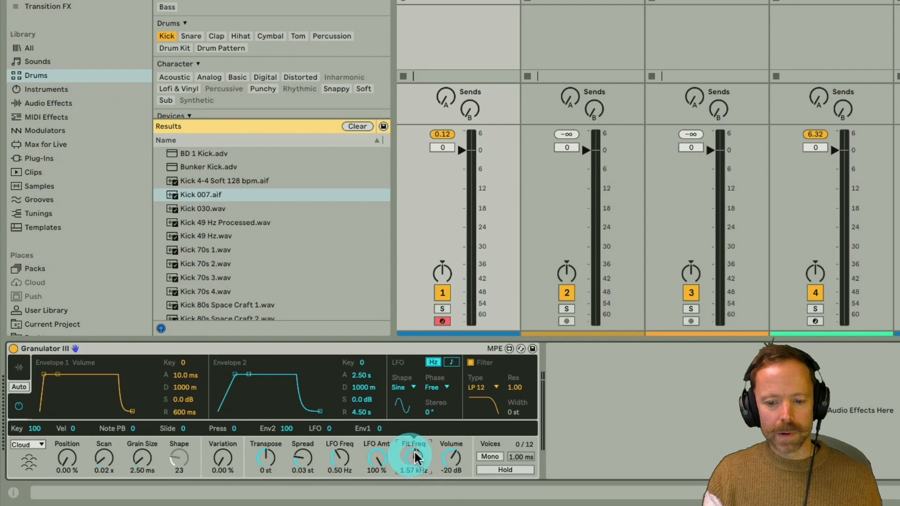
left_click_drag(413, 456, 413, 476)
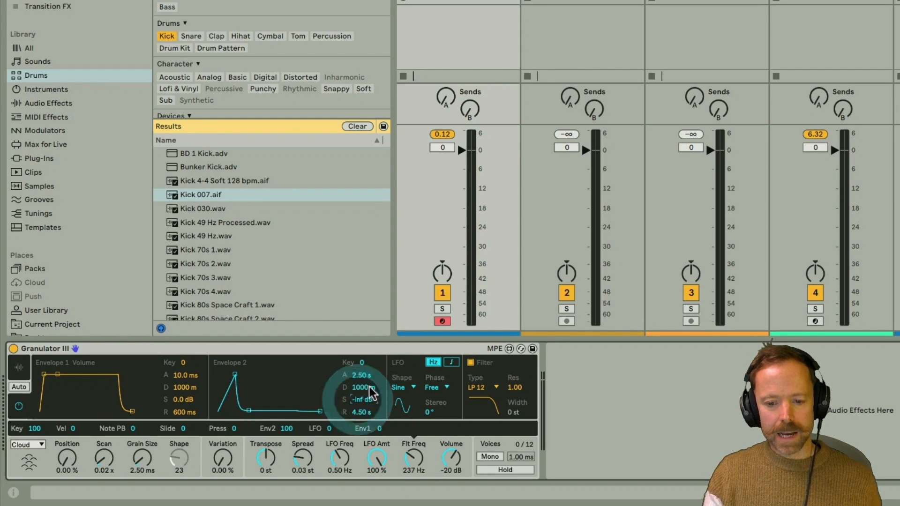
left_click_drag(360, 386, 360, 378)
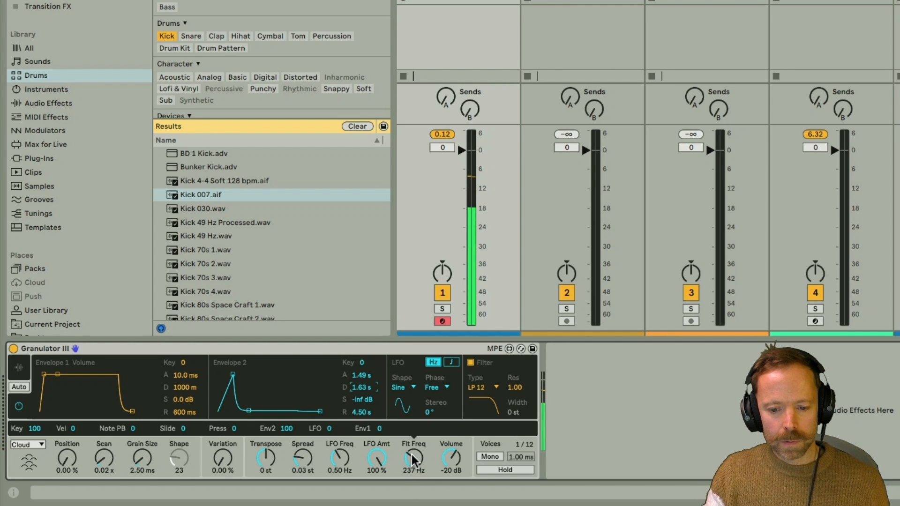
left_click_drag(414, 460, 413, 442)
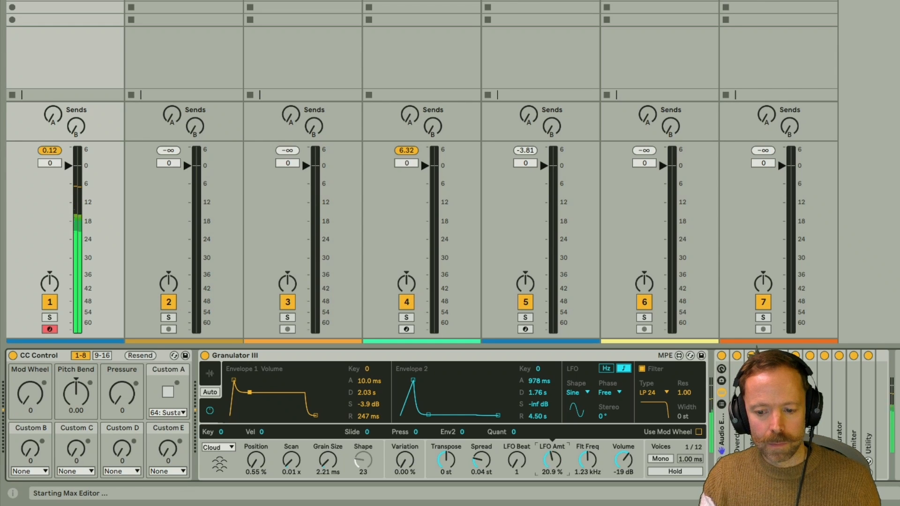
Zero the LFO amount, then raise CC Control's Mod Wheel on the Cloud patch
left_click_drag(553, 459, 552, 436)
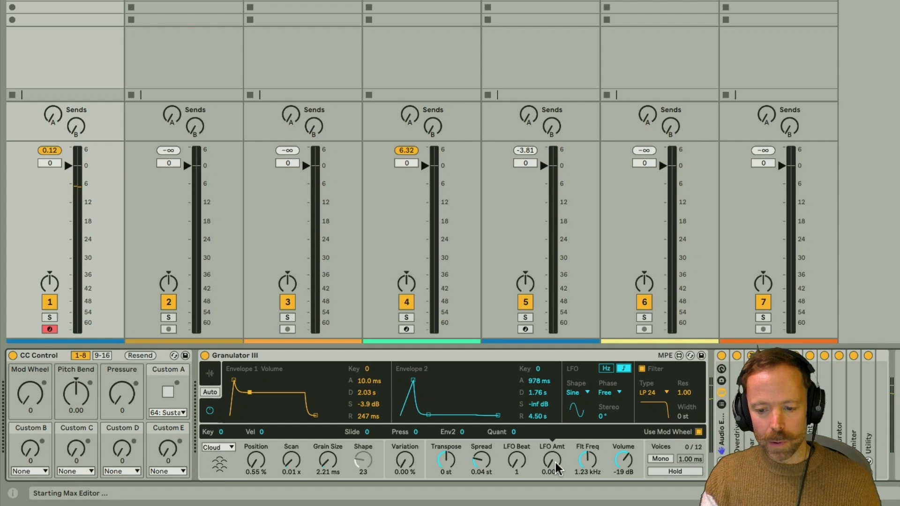
left_click(552, 462)
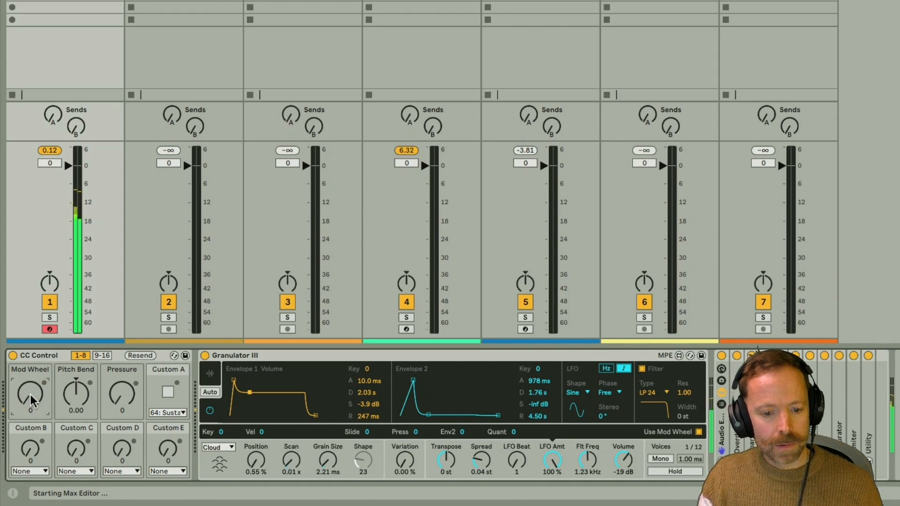
left_click_drag(30, 396, 30, 384)
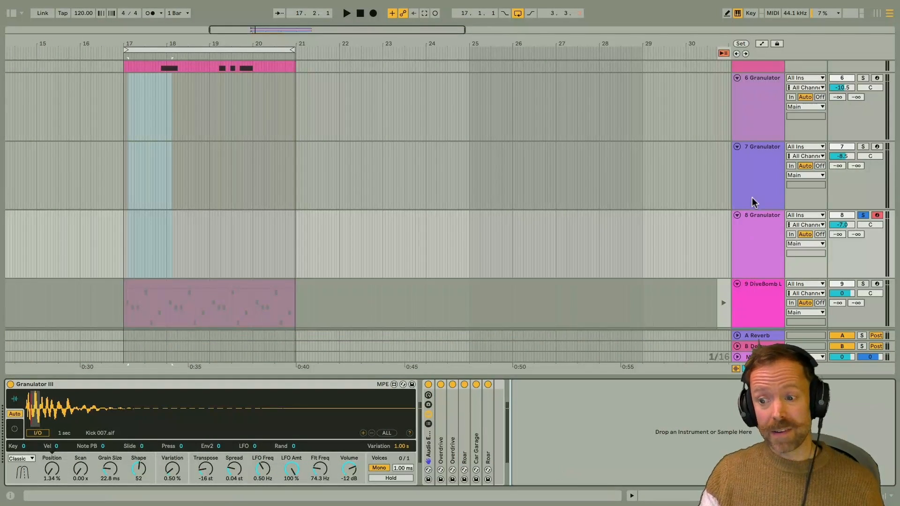
mouse_move(768, 256)
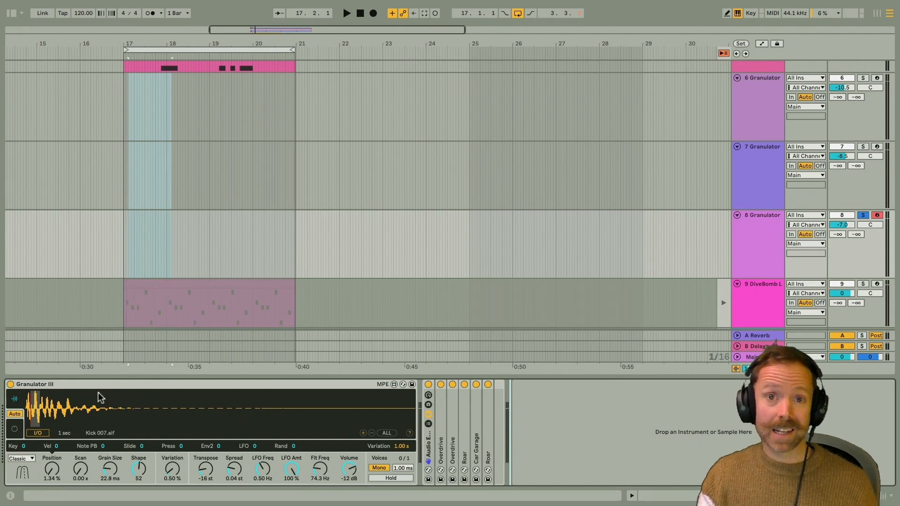
mouse_move(419, 405)
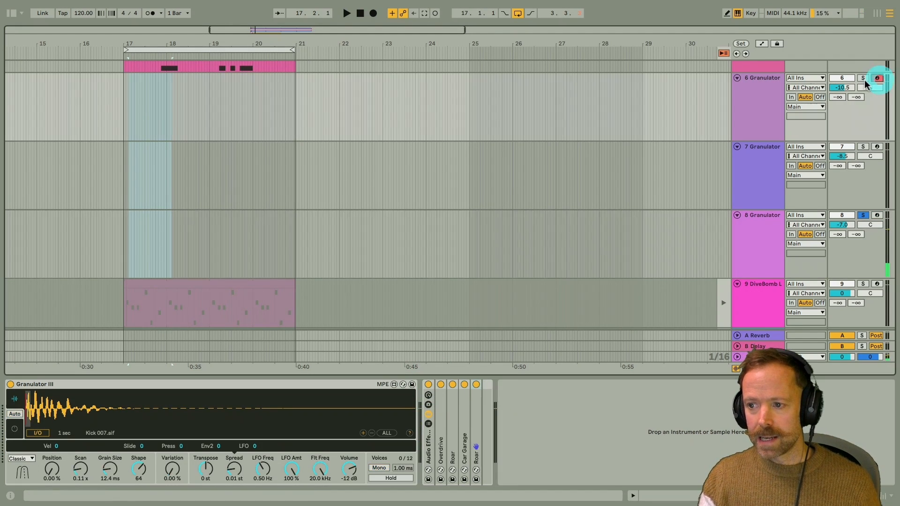
Arm track 6's Granulator track for playing
left_click(861, 78)
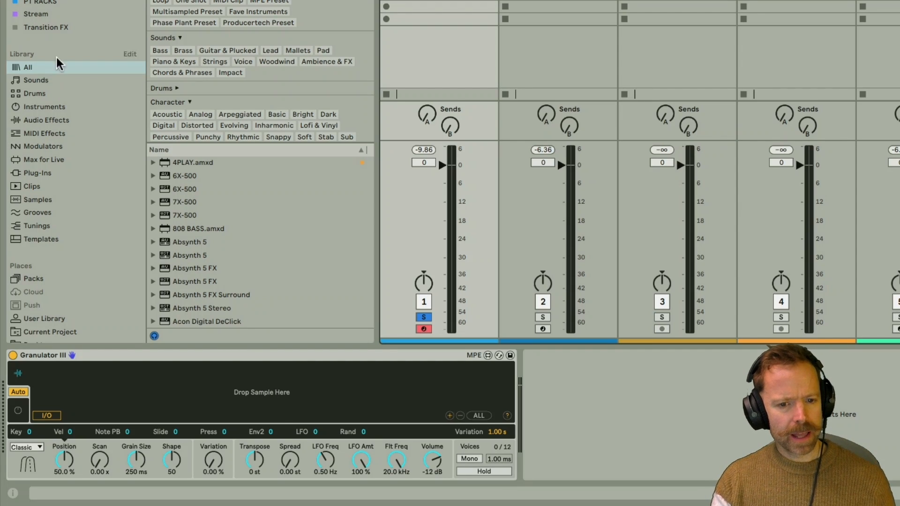
mouse_move(43, 204)
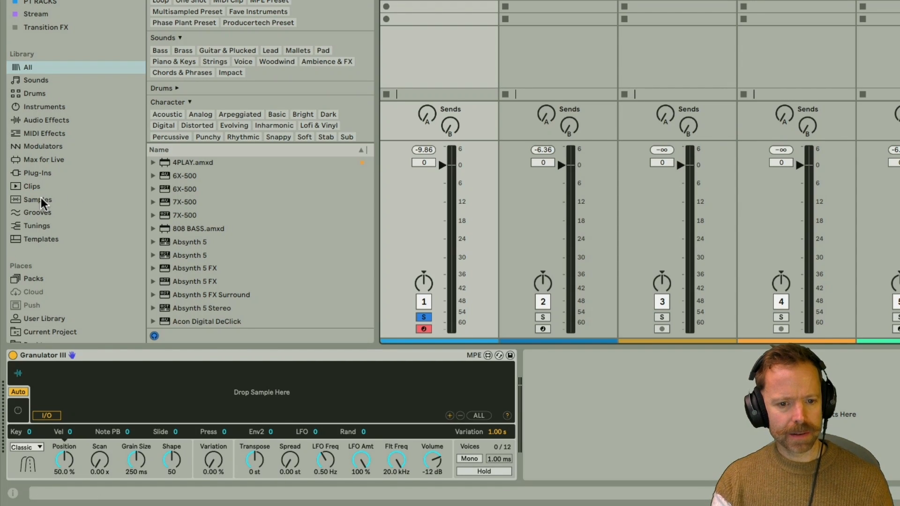
Filter the sample library to Ambience & FX and pick Ambient Swells.wav
left_click(37, 199)
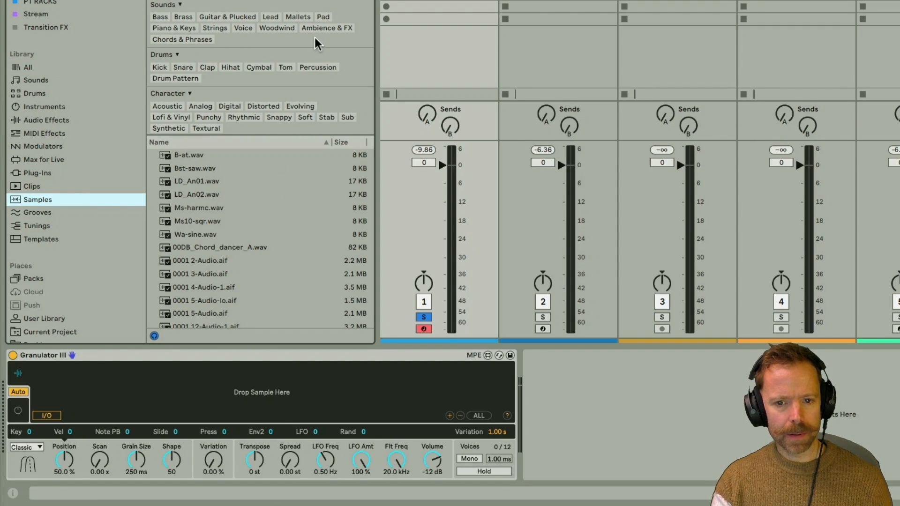
left_click(326, 28)
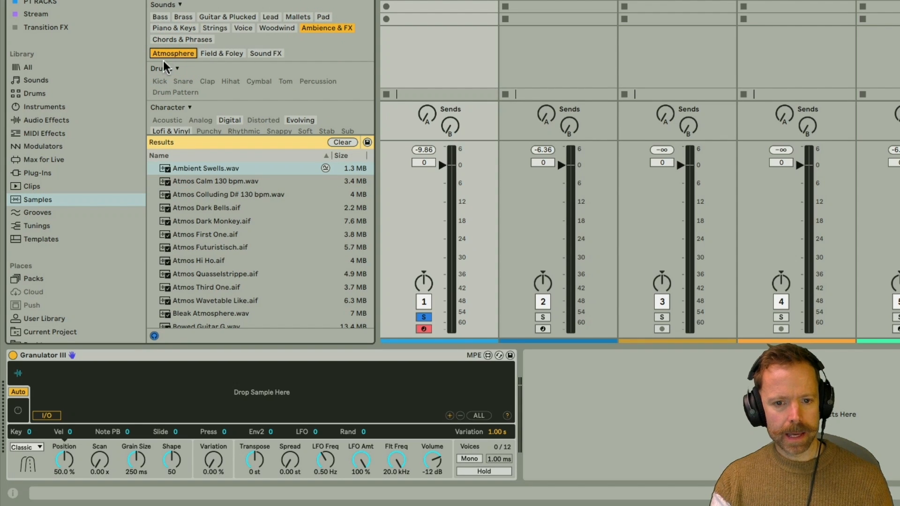
left_click(204, 168)
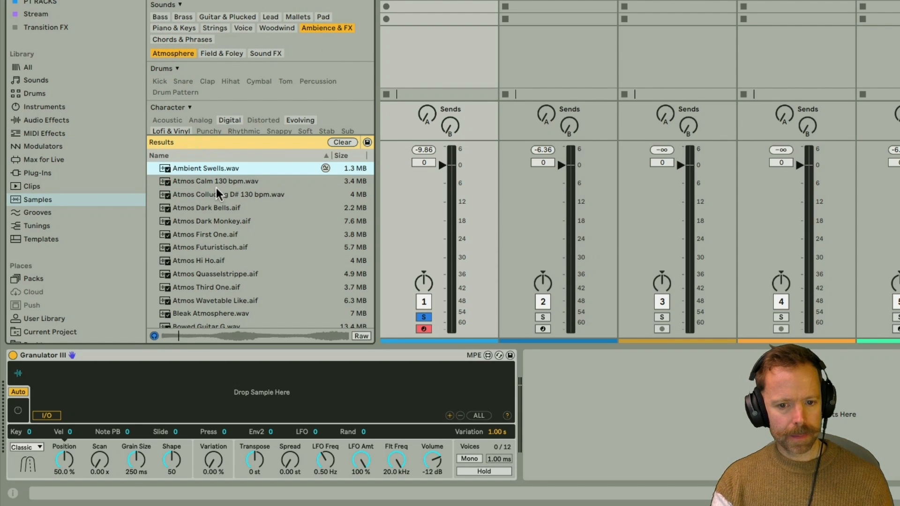
mouse_move(208, 185)
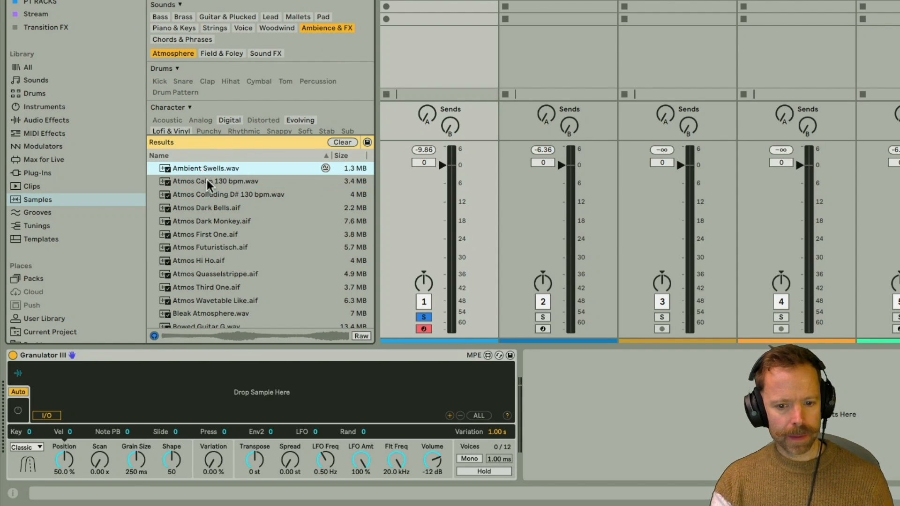
mouse_move(282, 419)
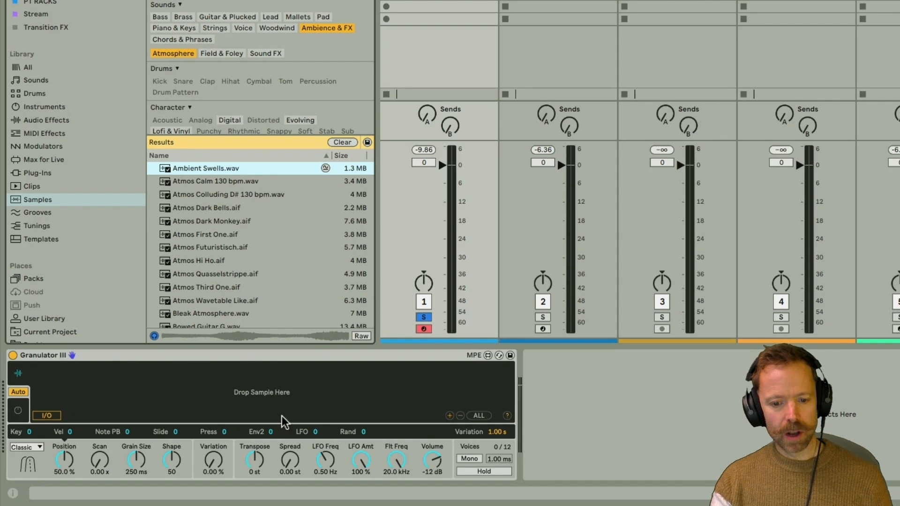
mouse_move(209, 174)
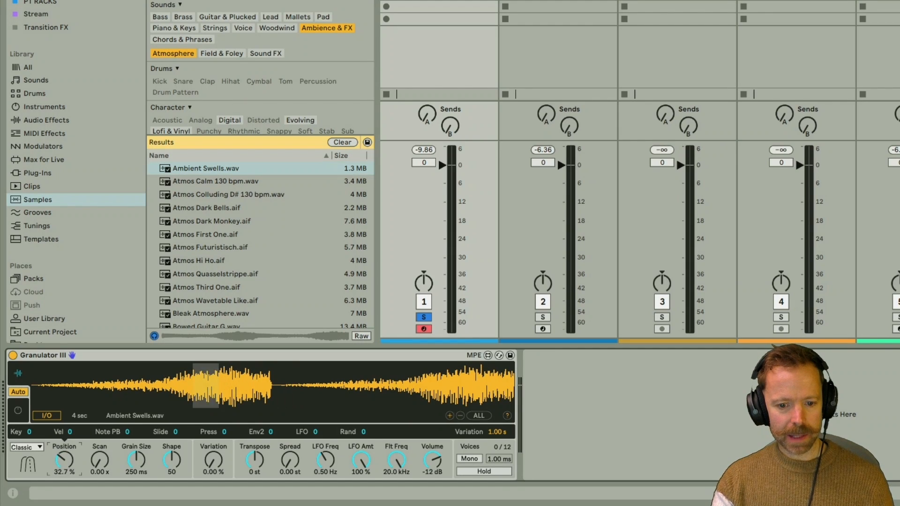
Move the grain position earlier and adjust the grain size on Ambient Swells
left_click_drag(64, 456, 63, 470)
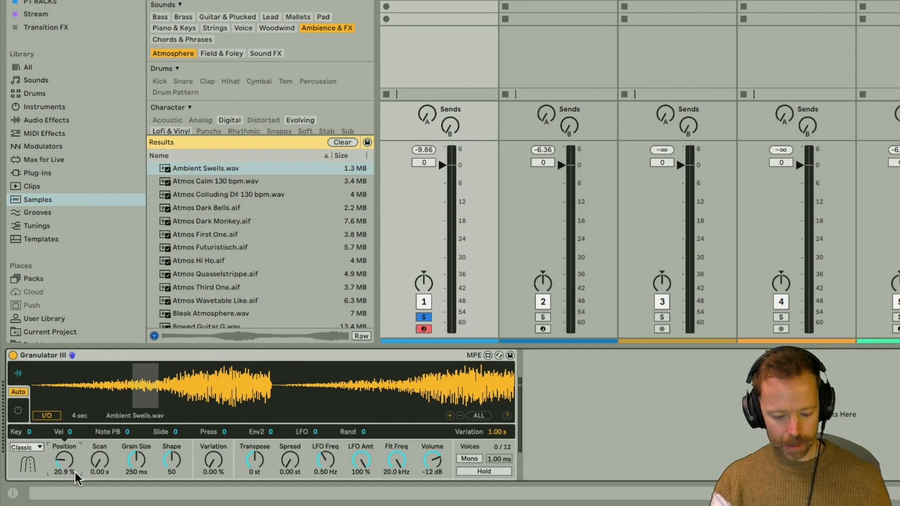
left_click(152, 393)
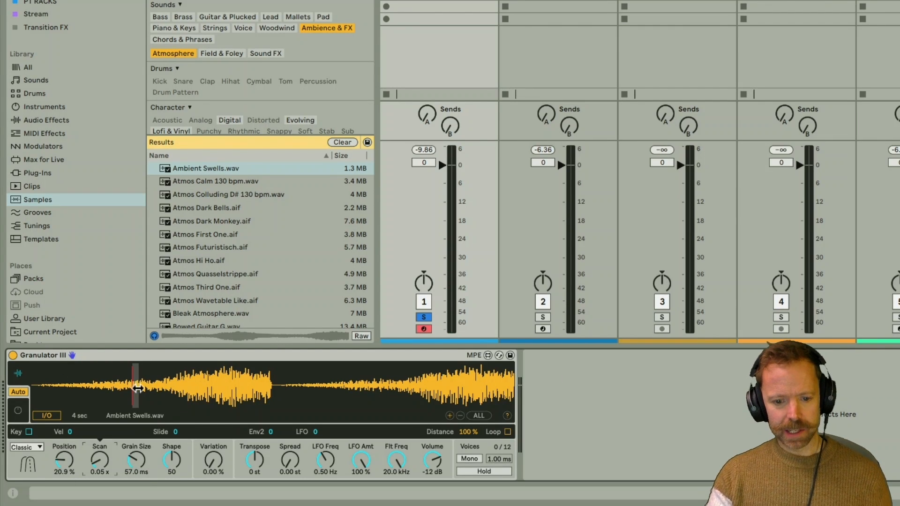
left_click(18, 373)
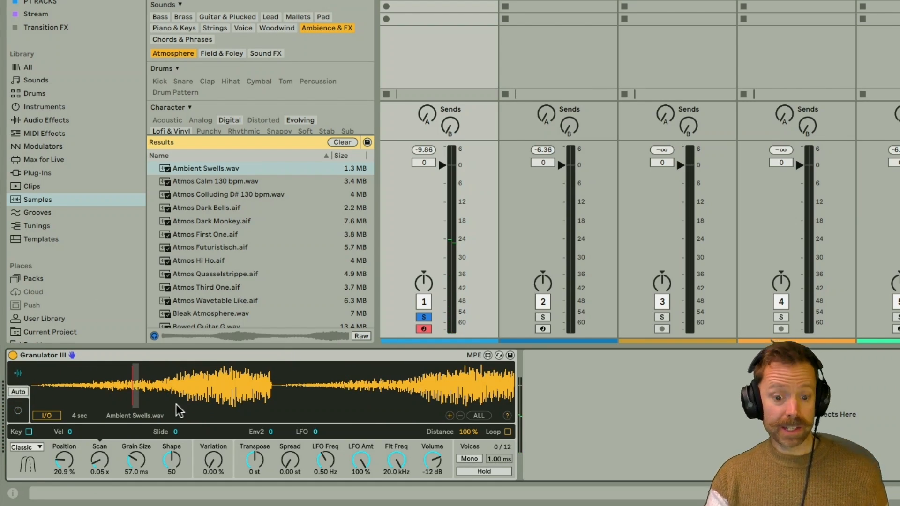
mouse_move(73, 468)
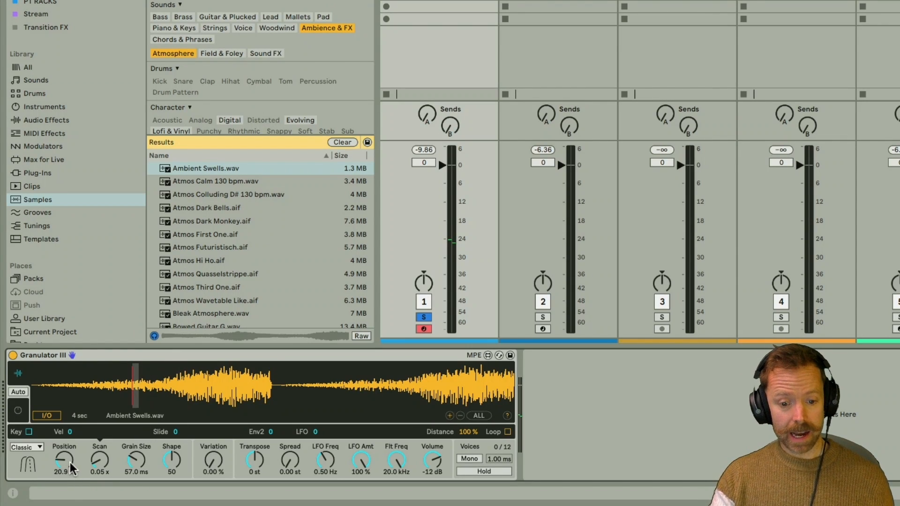
left_click_drag(63, 459, 64, 442)
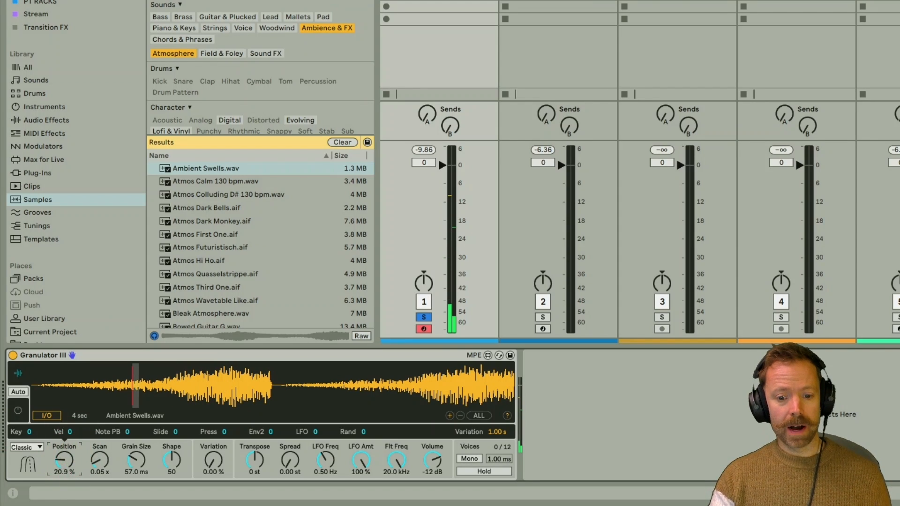
mouse_move(195, 187)
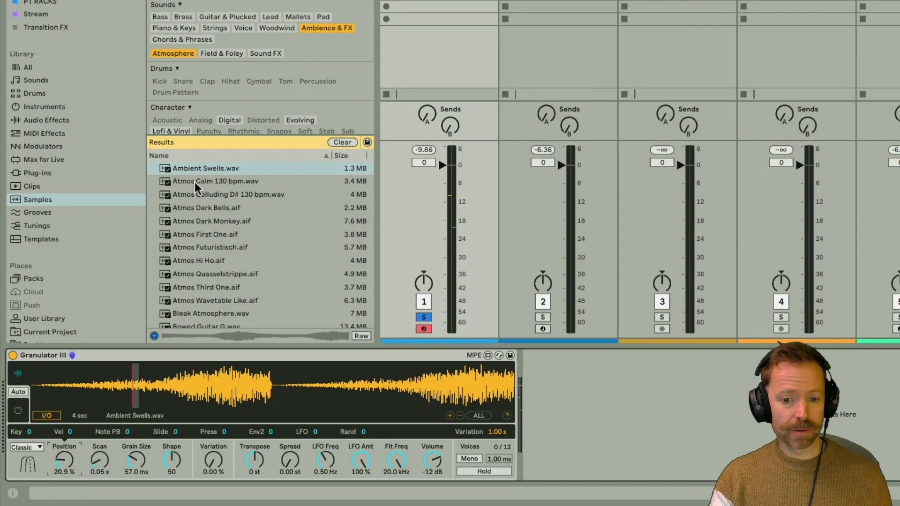
Audition Atmos Calm, Atmos Colliding D# and Ambient Swells, finishing on Atmos Dark Bells
left_click(214, 181)
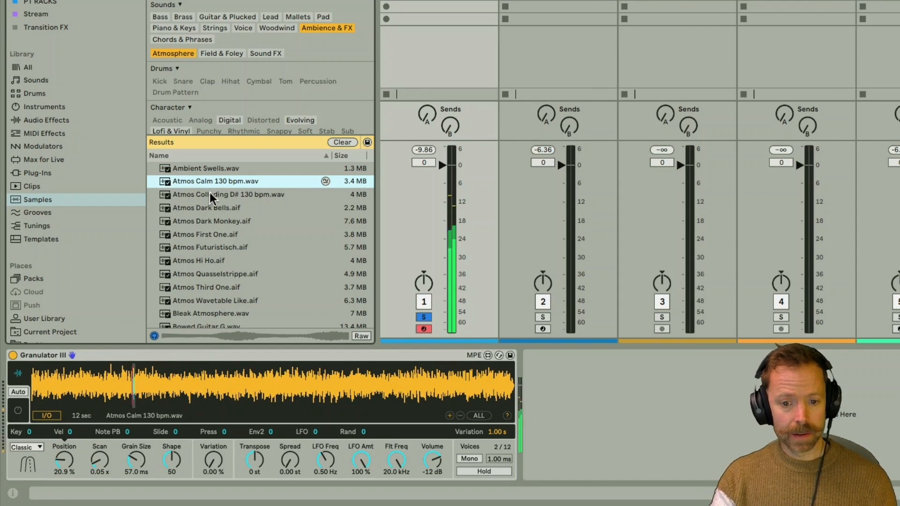
left_click(230, 194)
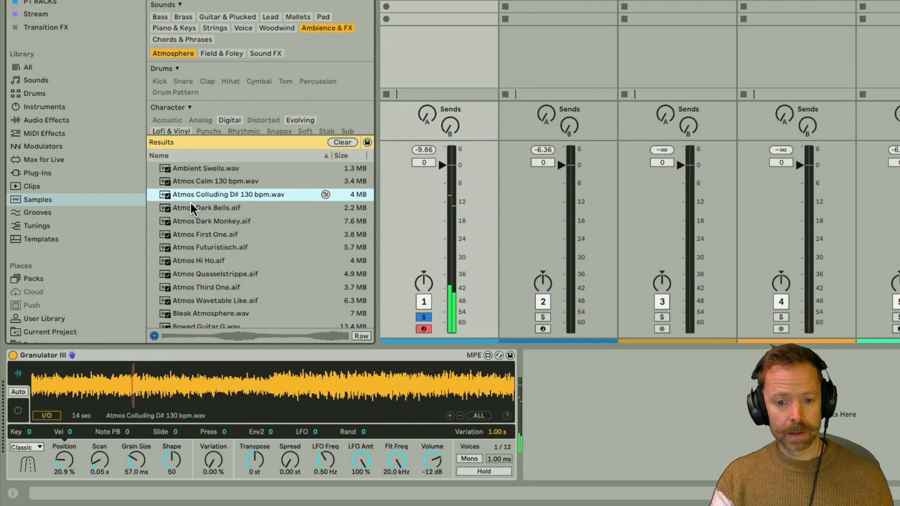
left_click(206, 207)
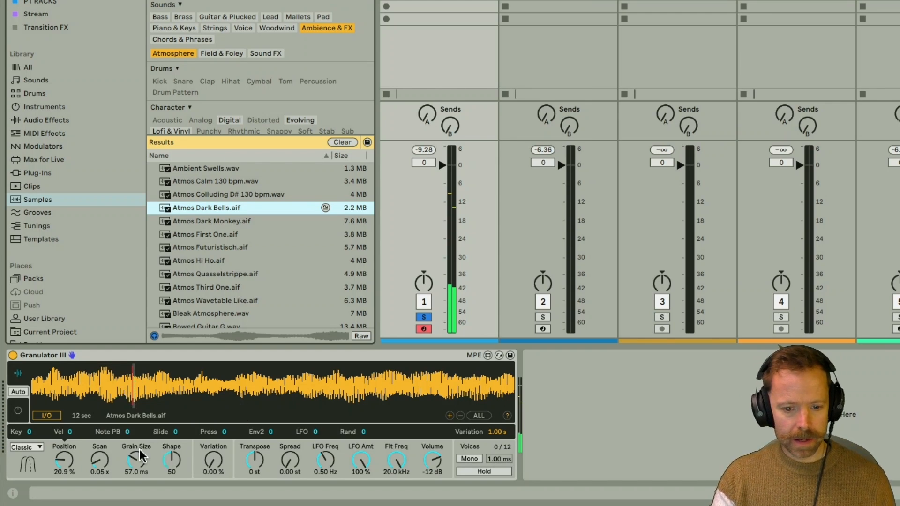
left_click(204, 168)
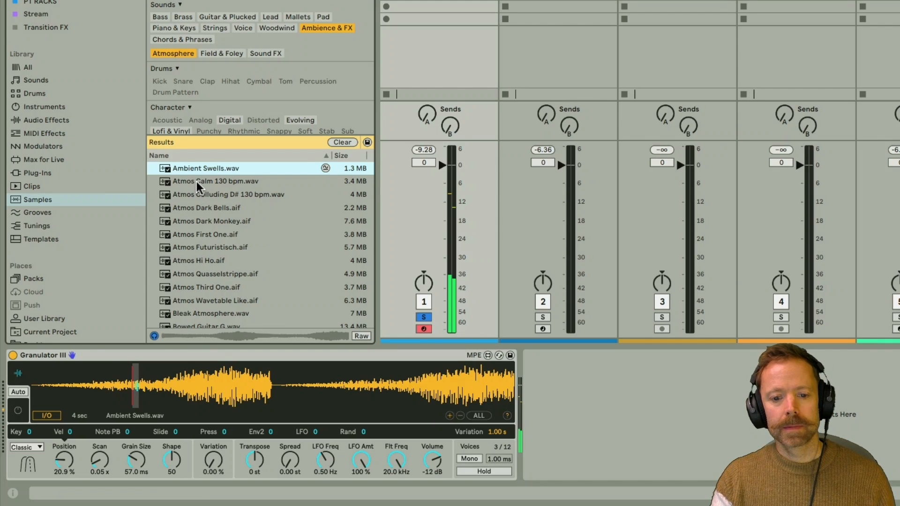
left_click(215, 181)
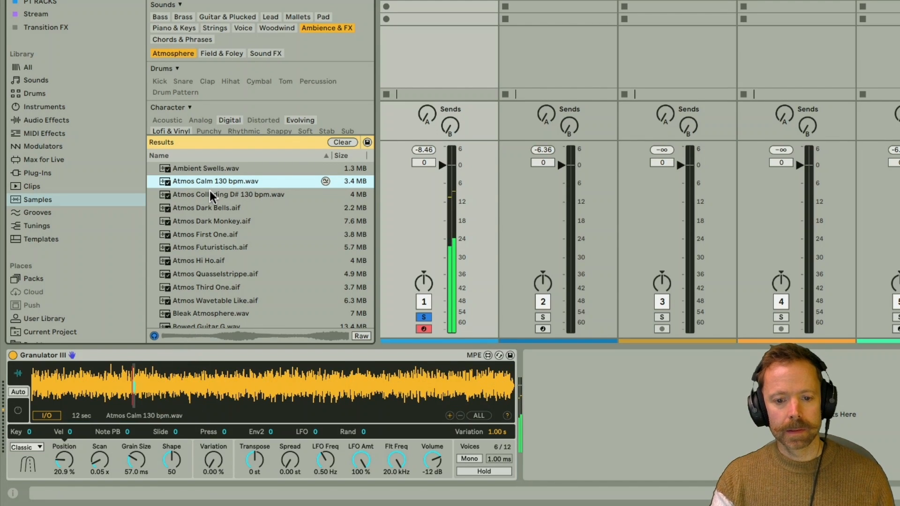
left_click(207, 208)
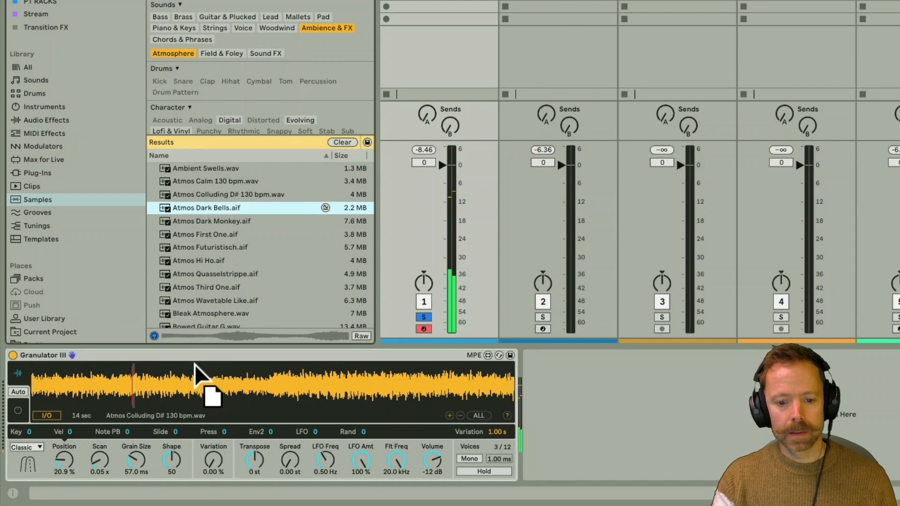
double_click(205, 207)
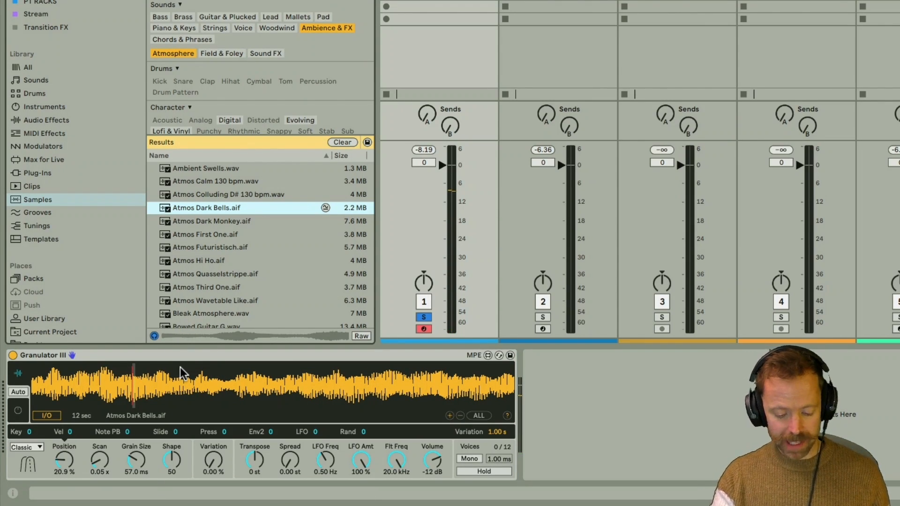
mouse_move(142, 401)
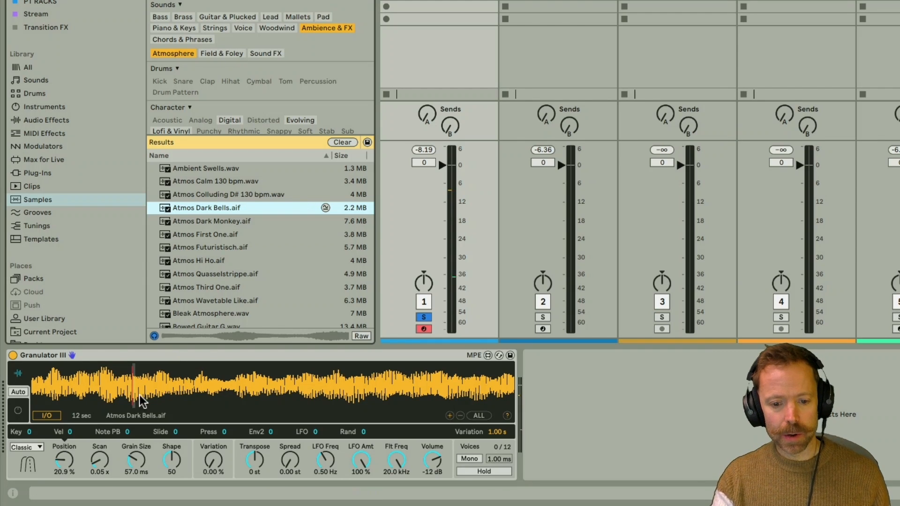
mouse_move(128, 346)
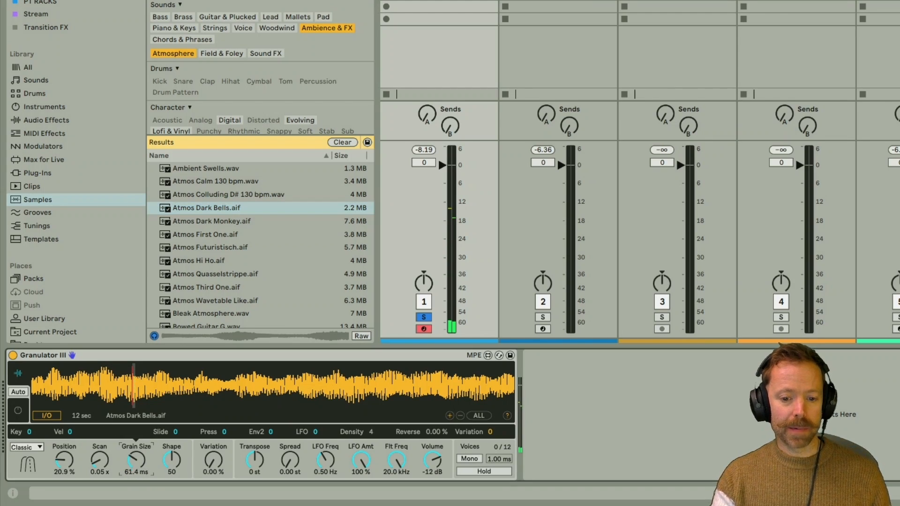
Shrink the Atmos Dark Bells grains to about 17 ms, then lengthen them to 52.8 ms
left_click_drag(135, 459, 136, 465)
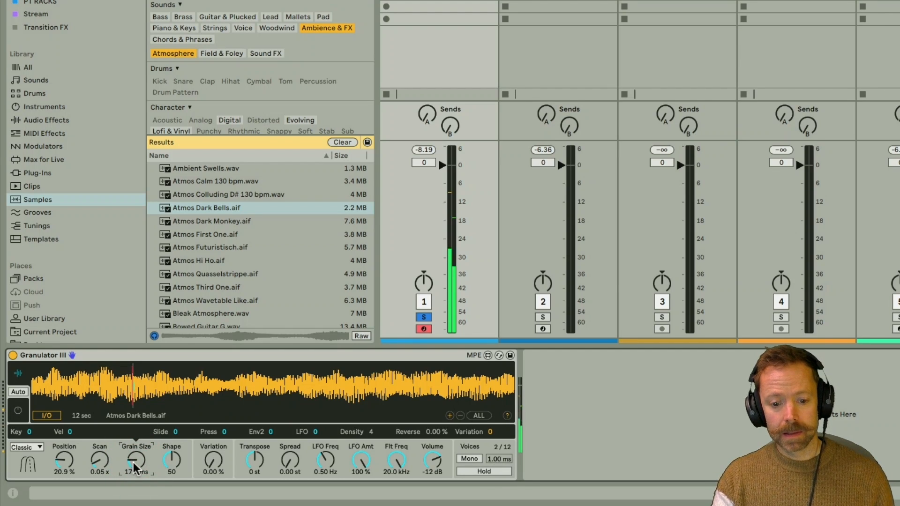
left_click_drag(133, 460, 133, 465)
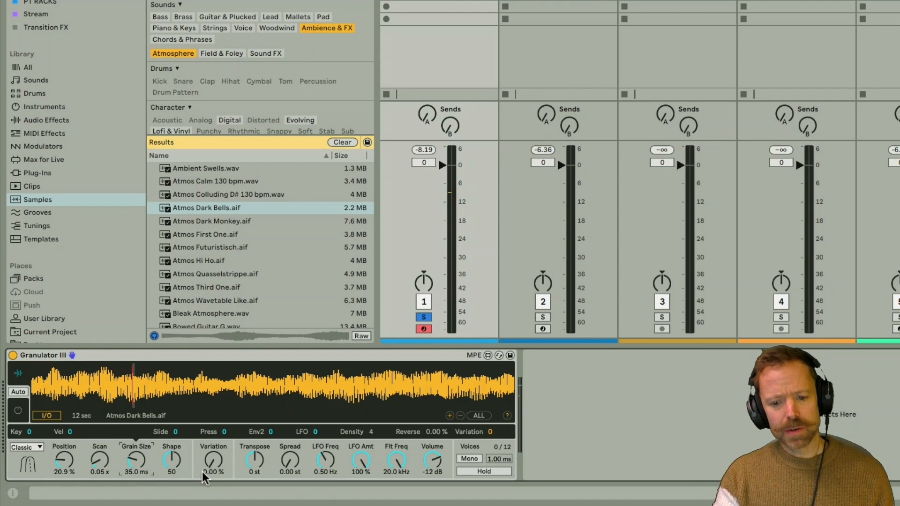
mouse_move(228, 458)
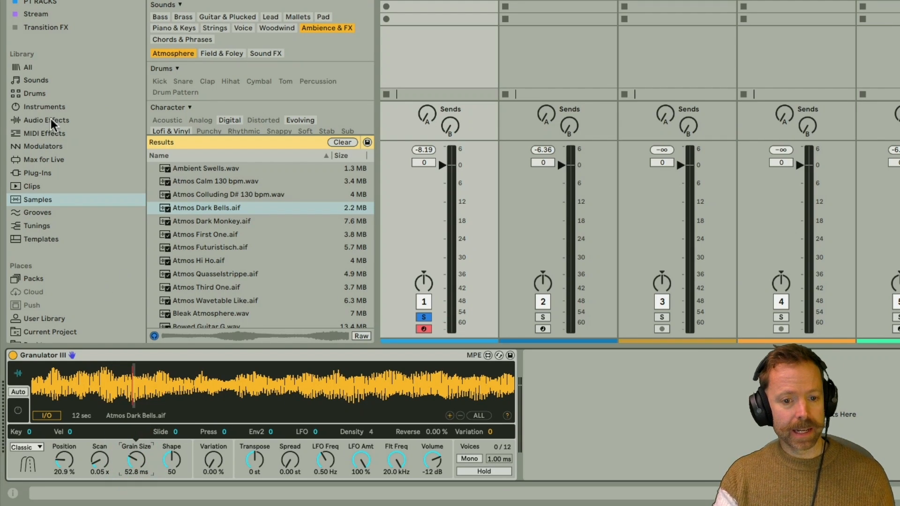
Add a Utility Tuner after Granulator III and lower transpose to -3 st
left_click(46, 120)
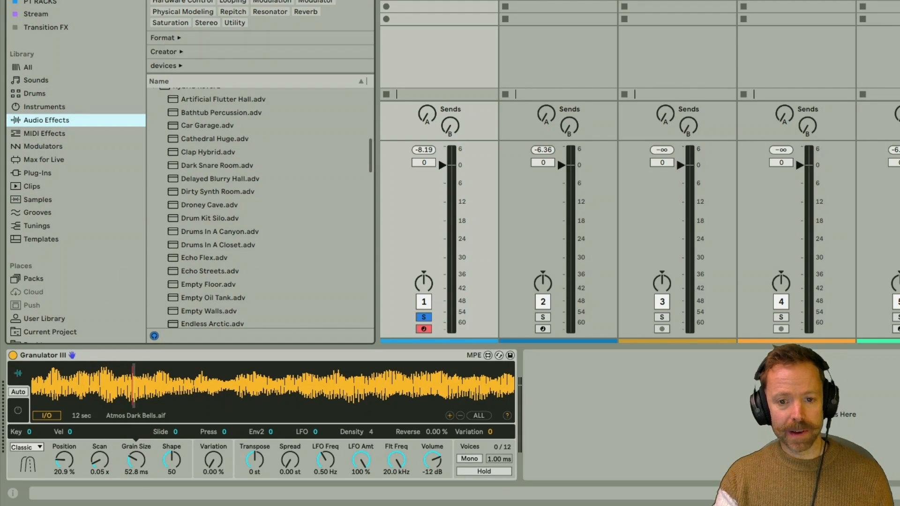
left_click(234, 22)
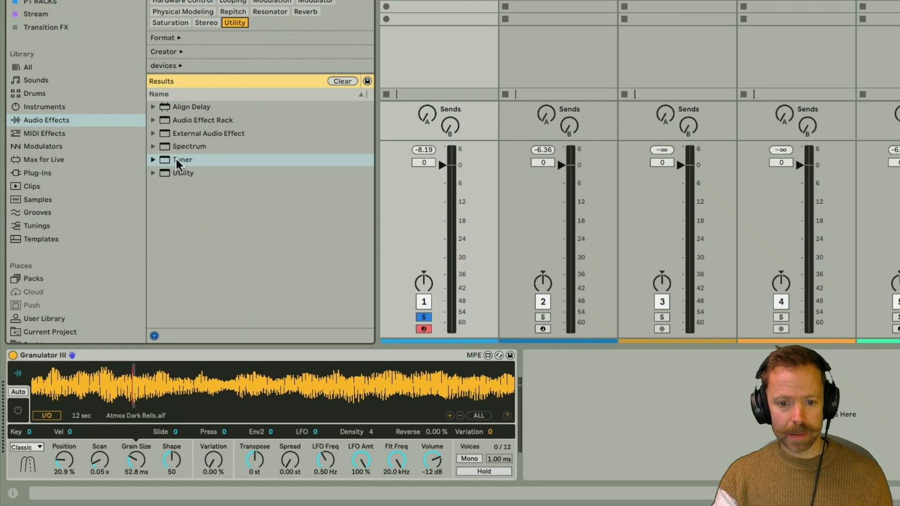
double_click(182, 160)
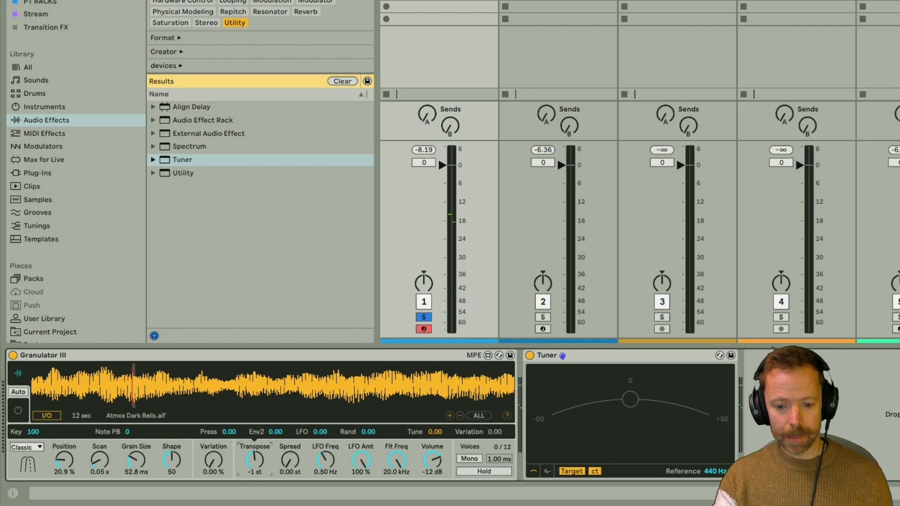
left_click_drag(254, 455, 253, 468)
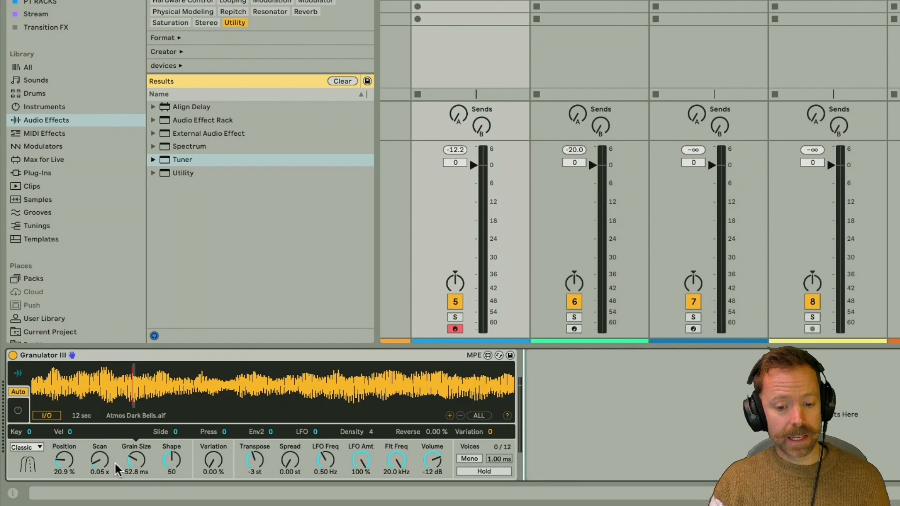
mouse_move(158, 424)
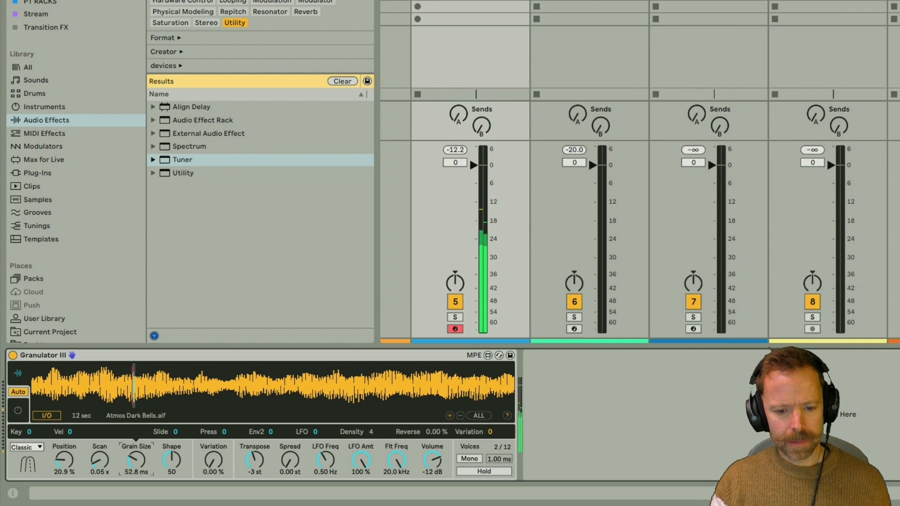
Lengthen the grain size through about 186 ms up to 547 ms
left_click_drag(136, 456, 136, 442)
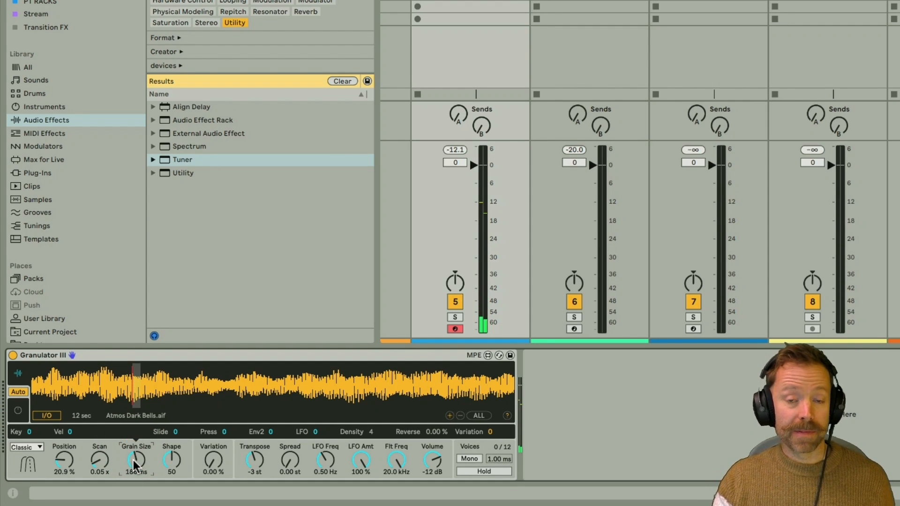
left_click_drag(135, 459, 136, 453)
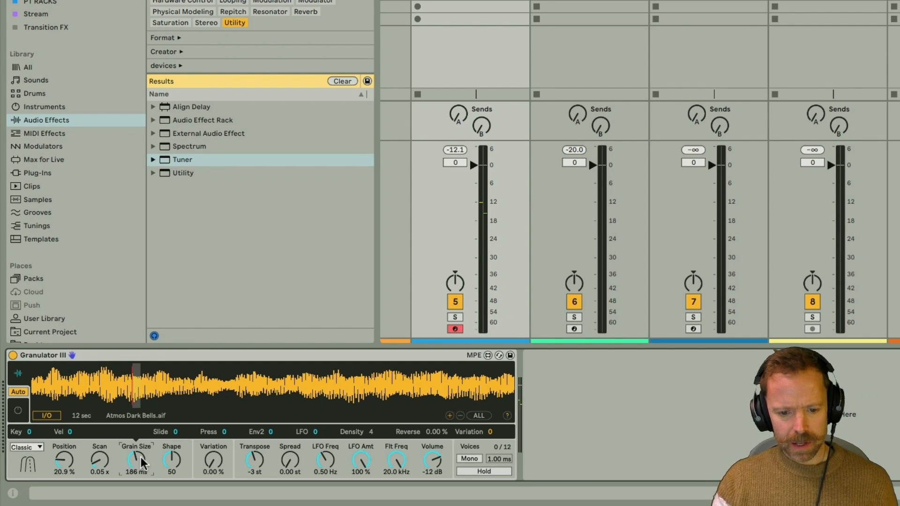
mouse_move(149, 378)
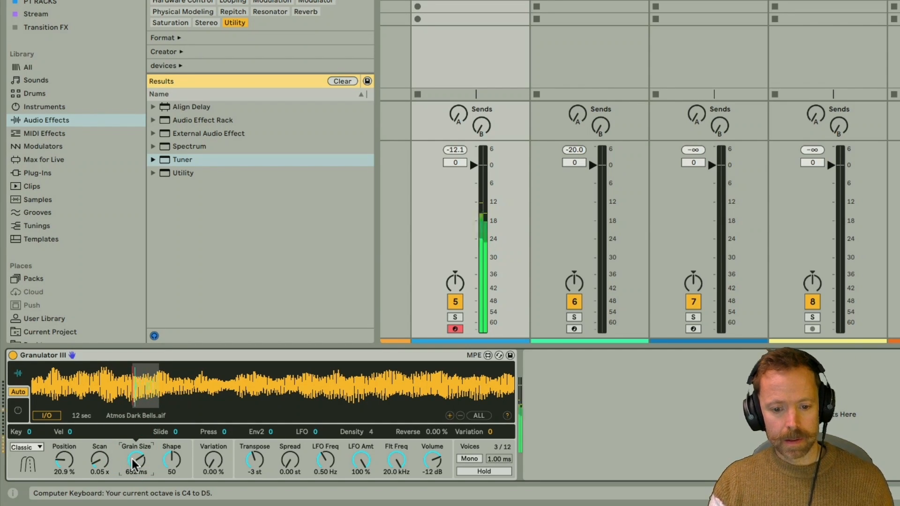
left_click_drag(136, 459, 136, 470)
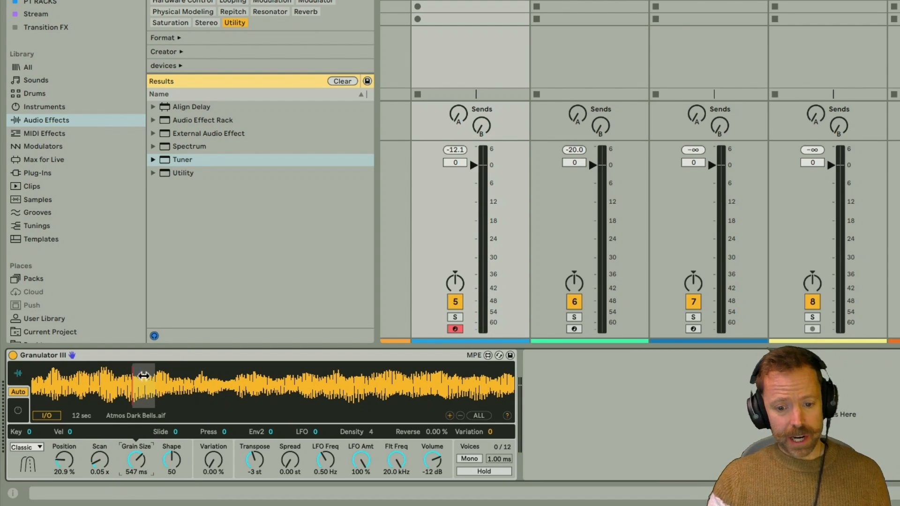
mouse_move(353, 379)
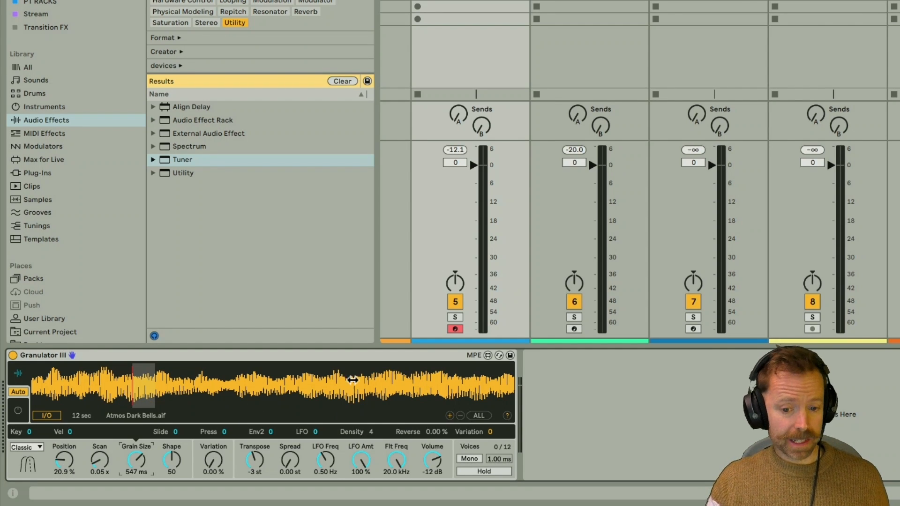
mouse_move(375, 399)
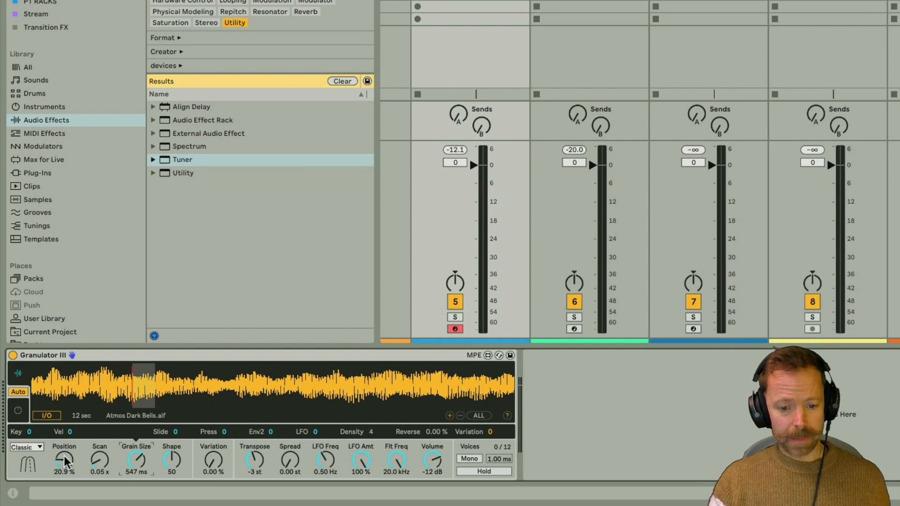
mouse_move(414, 399)
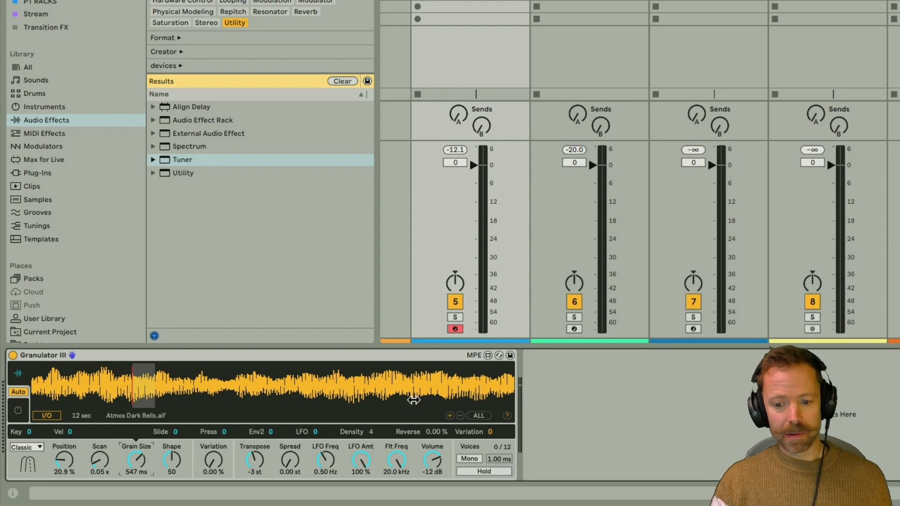
mouse_move(47, 202)
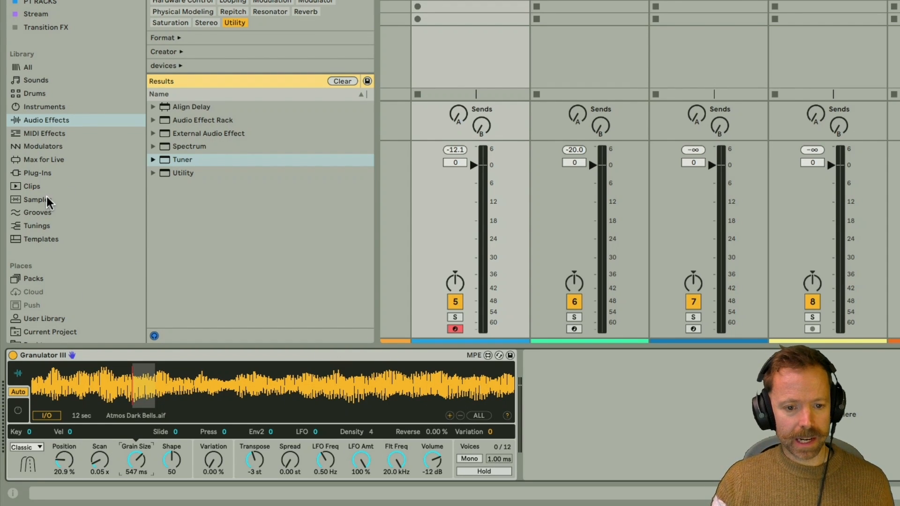
Load Atmos First One, Atmos Dark Monkey, then Atmos Dark Bells from Samples
left_click(37, 199)
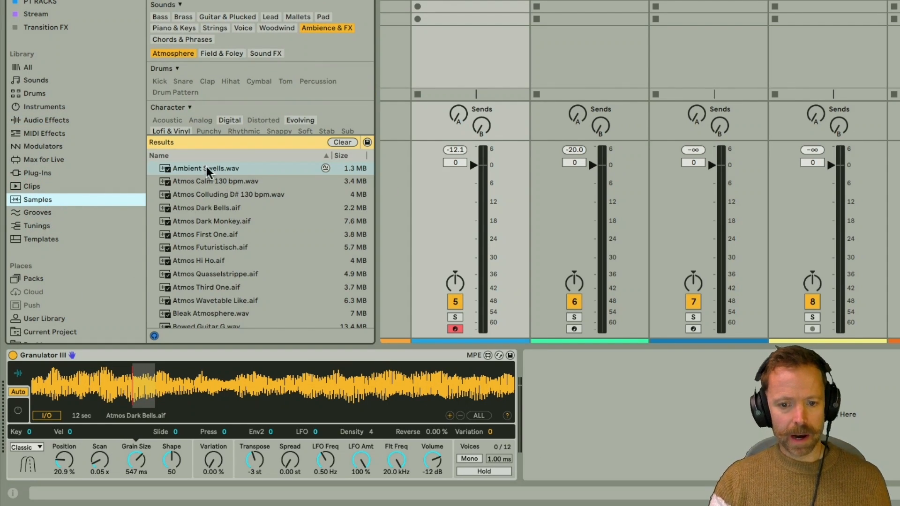
mouse_move(223, 220)
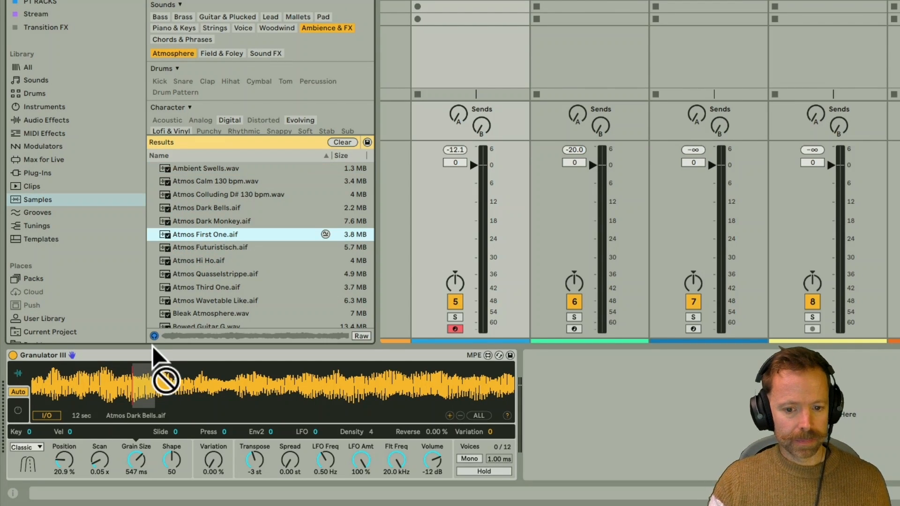
double_click(205, 235)
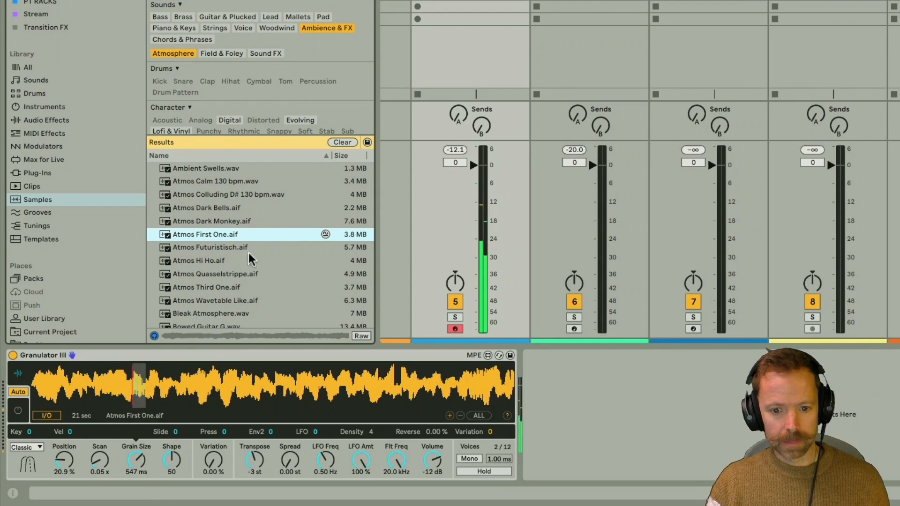
left_click(211, 221)
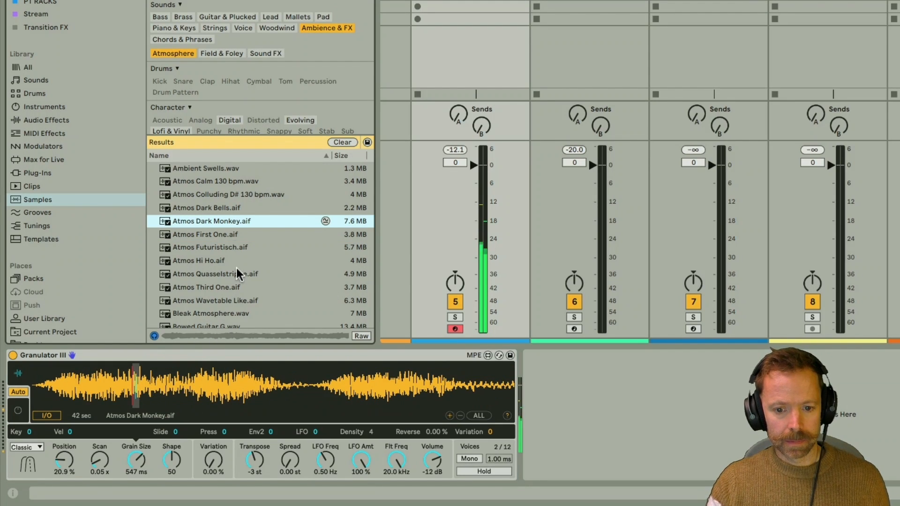
left_click(207, 207)
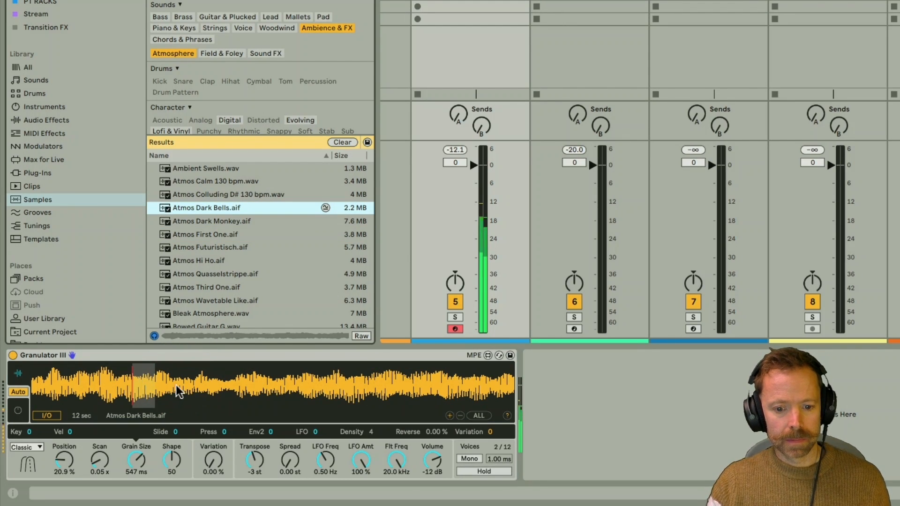
left_click(227, 194)
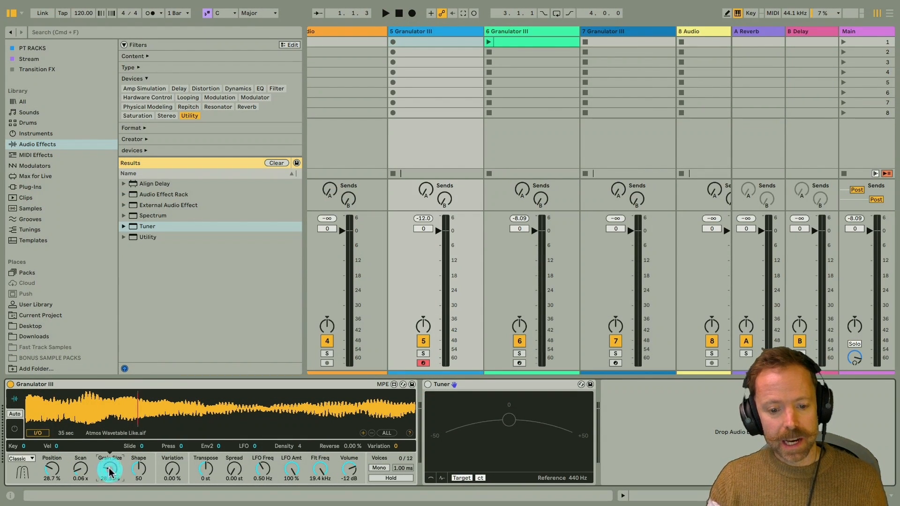
Adjust the Atmos Wavetable Like grain size by ear, settling at 309 ms
left_click_drag(108, 470, 109, 453)
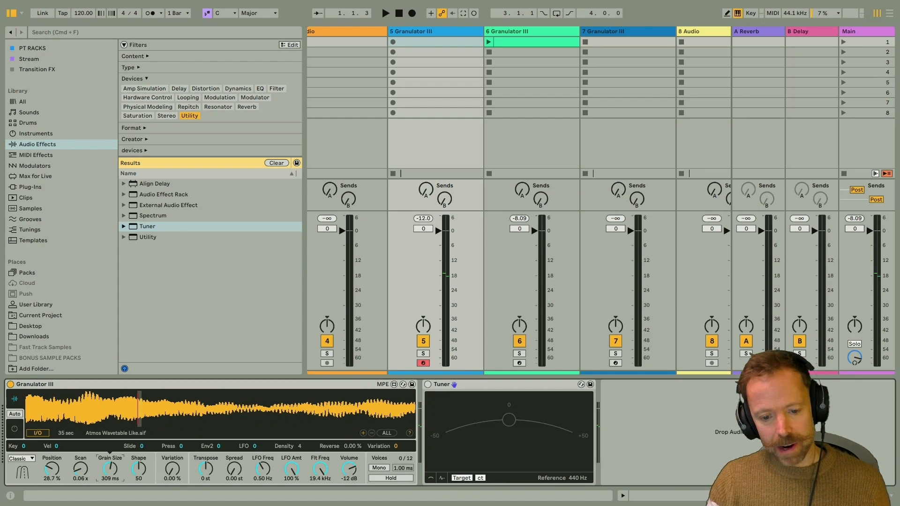
left_click_drag(108, 469, 107, 459)
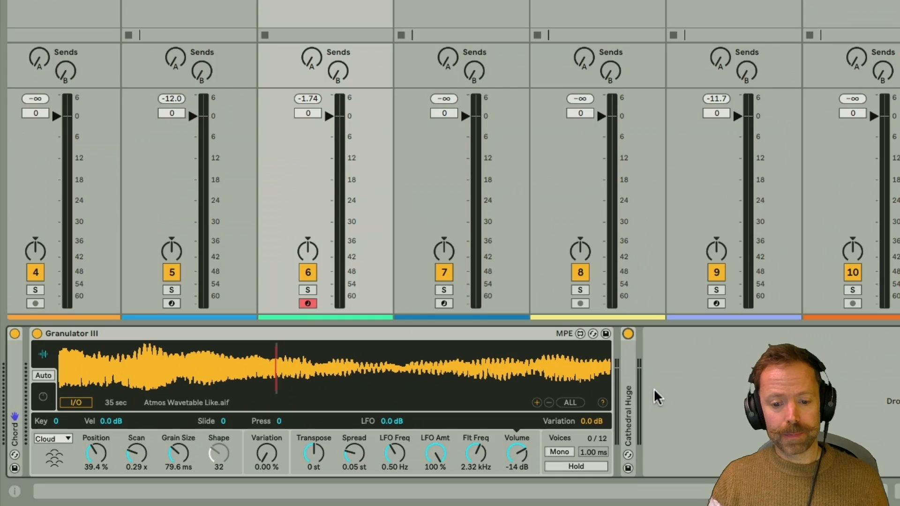
mouse_move(282, 391)
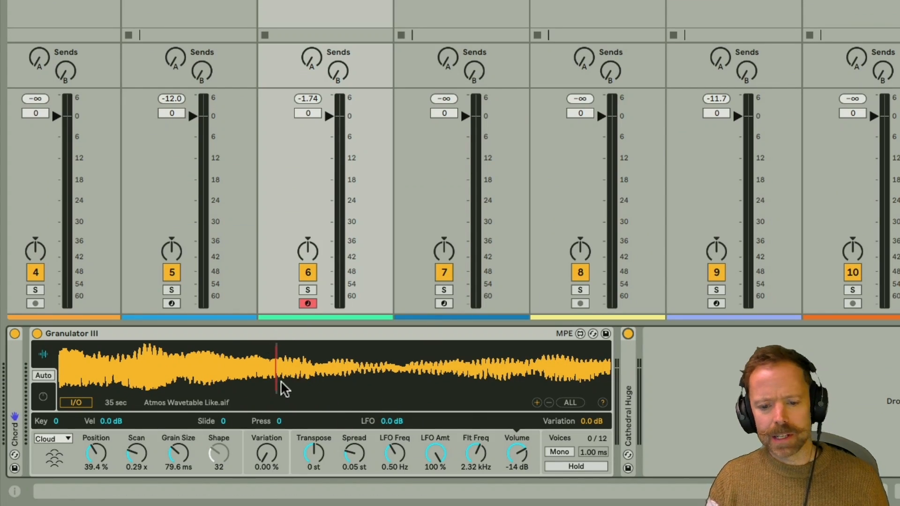
mouse_move(303, 182)
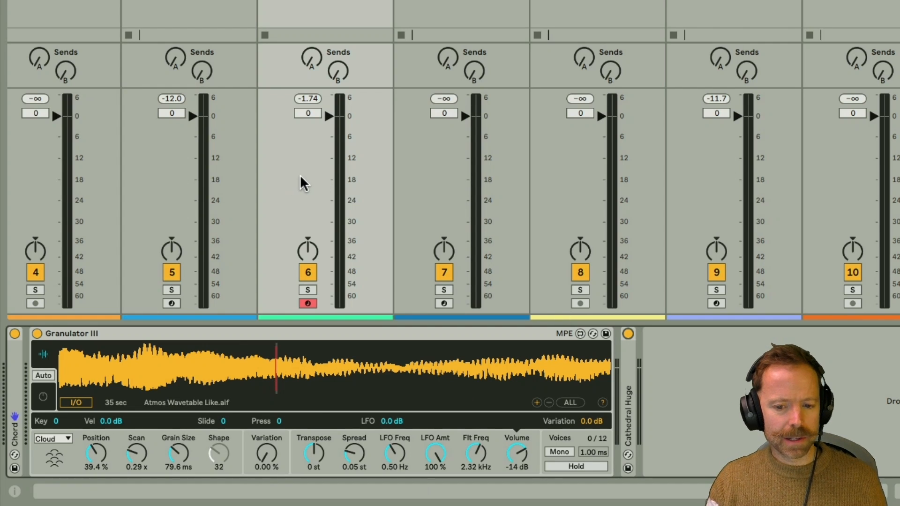
mouse_move(277, 355)
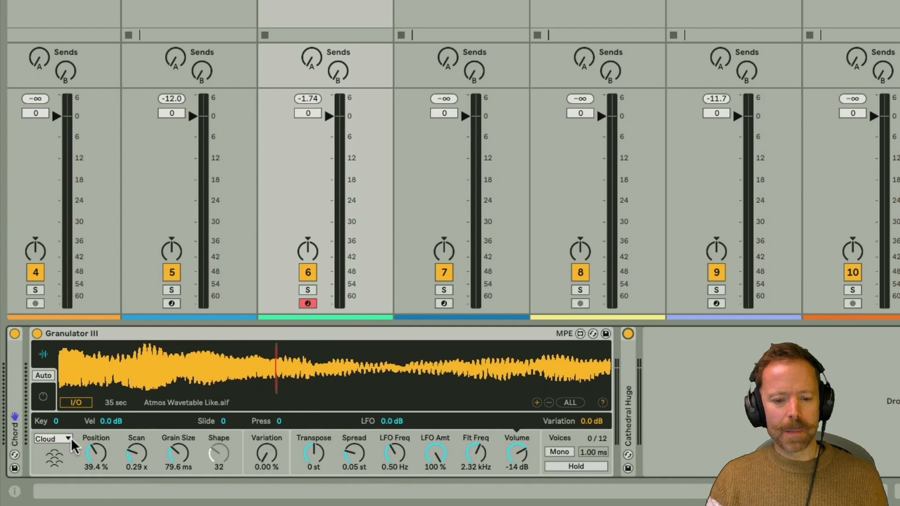
mouse_move(494, 371)
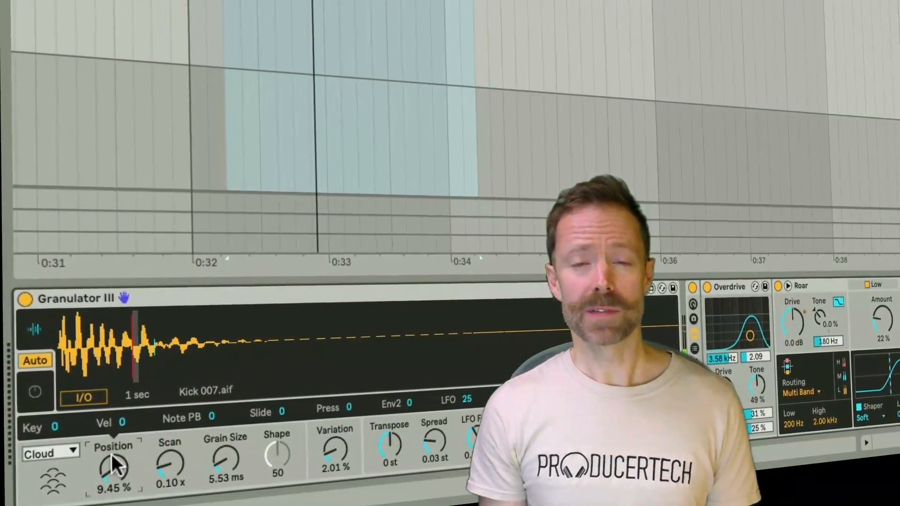
left_click_drag(113, 465, 137, 460)
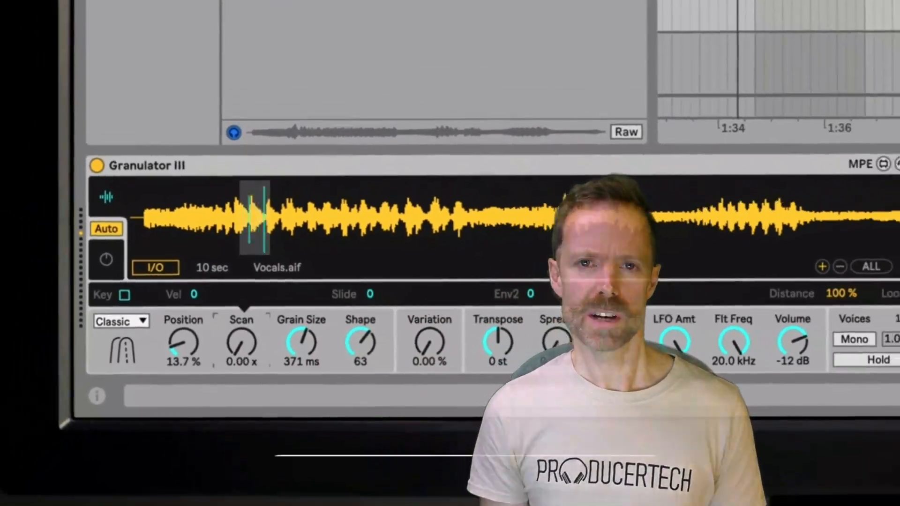
left_click_drag(301, 345, 291, 350)
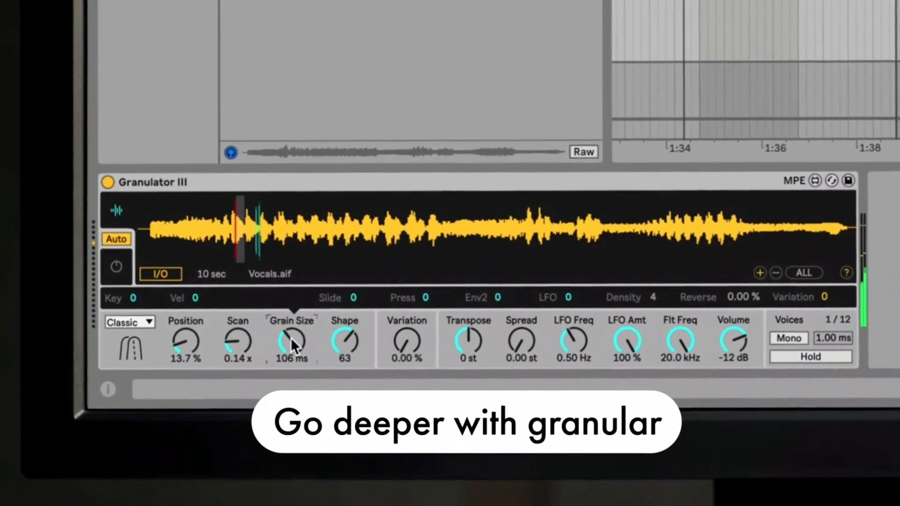